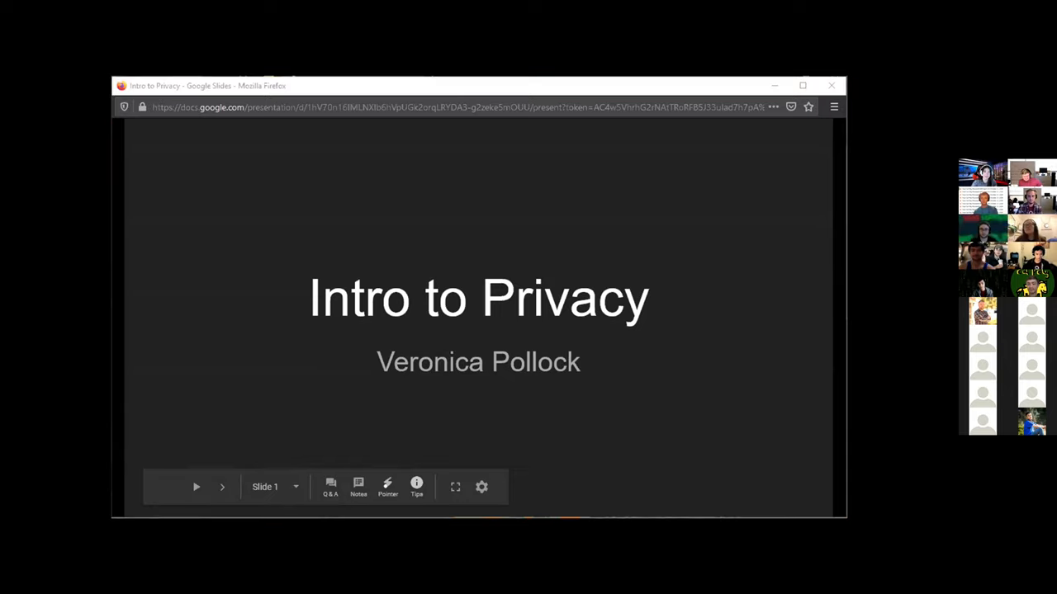
{"action": "mouse_move", "coordinate": [573, 251]}
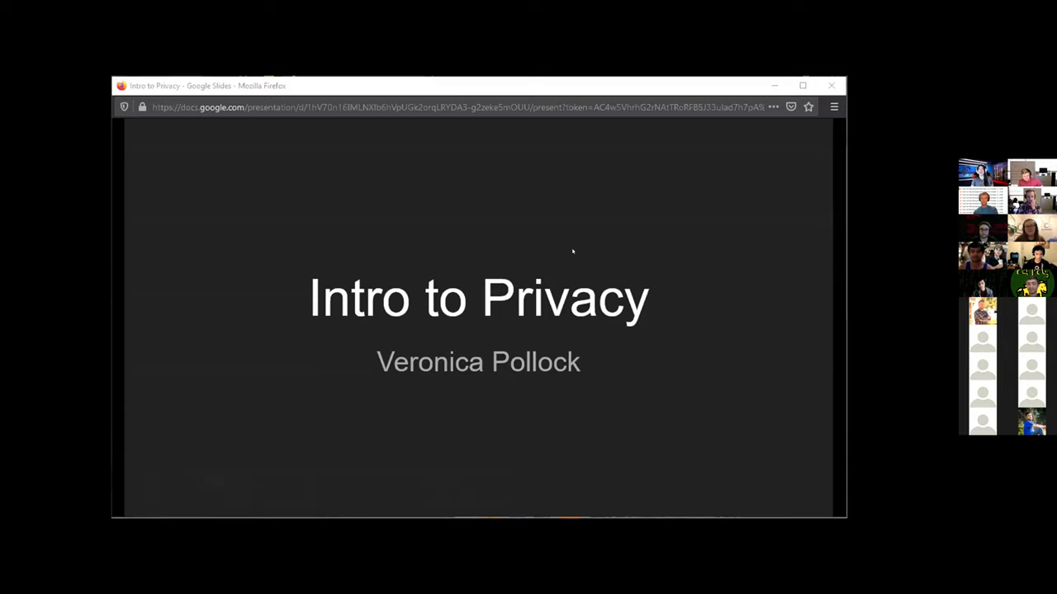
Advance from the 'Intro to Privacy' title slide to the Agenda slide.
{"action": "key", "text": "Right"}
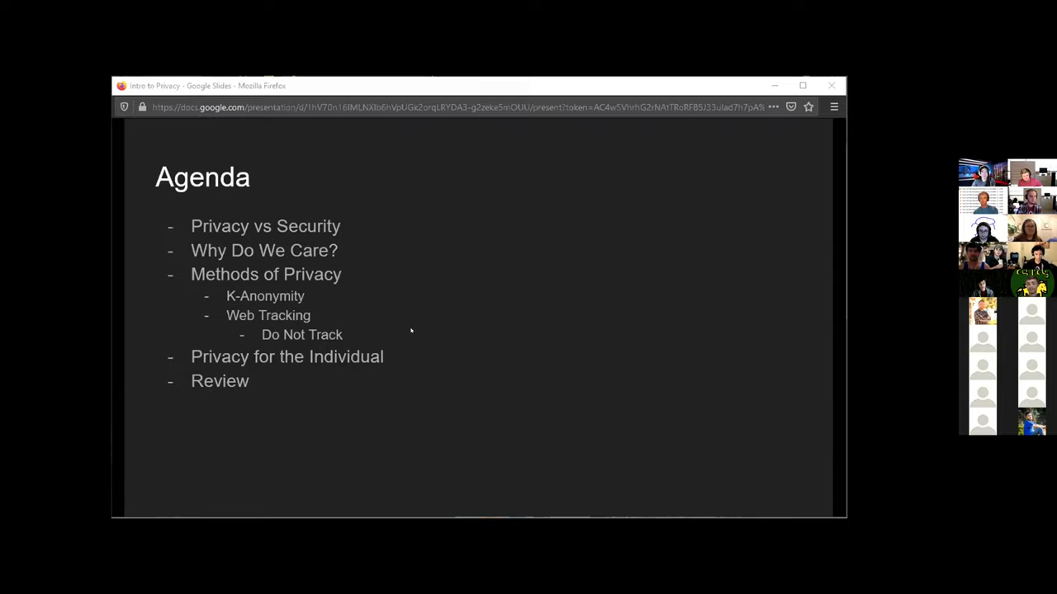
Advance from the Agenda to the 'Privacy vs. Security' slide.
{"action": "key", "text": "Right"}
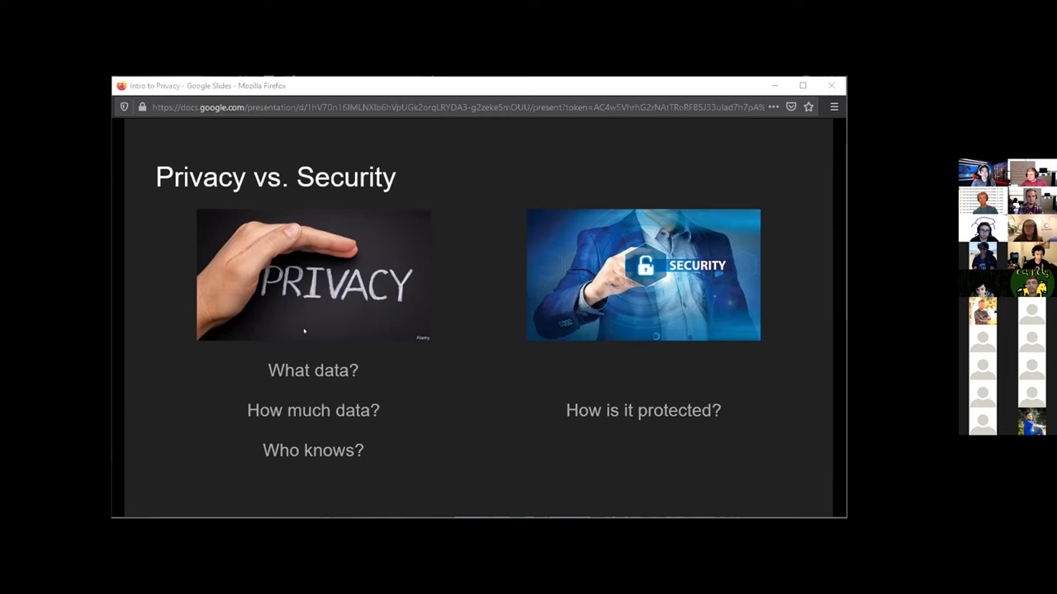
{"action": "key", "text": "Right"}
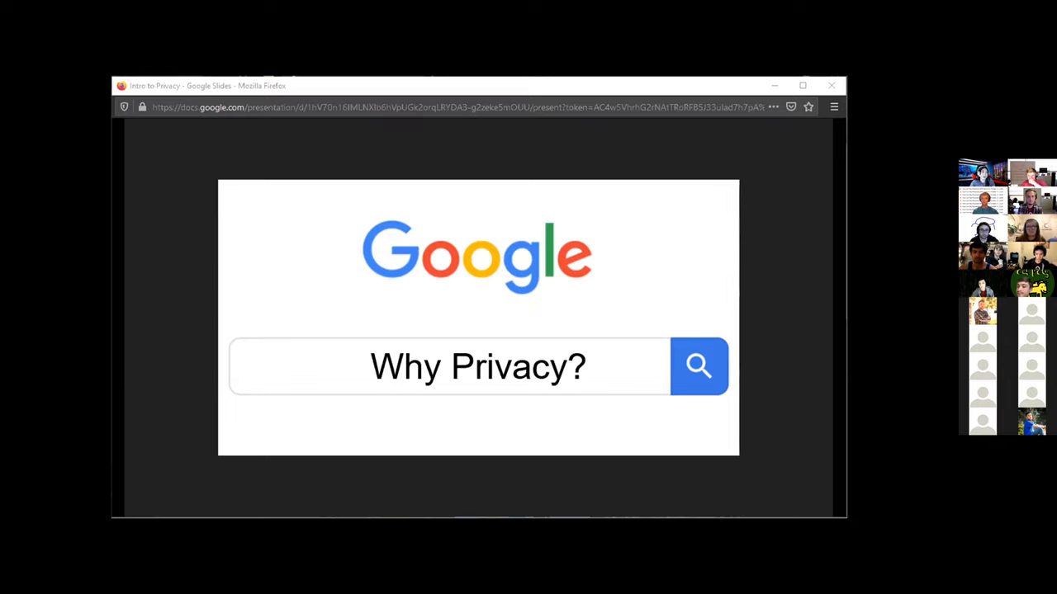
{"action": "mouse_move", "coordinate": [266, 128]}
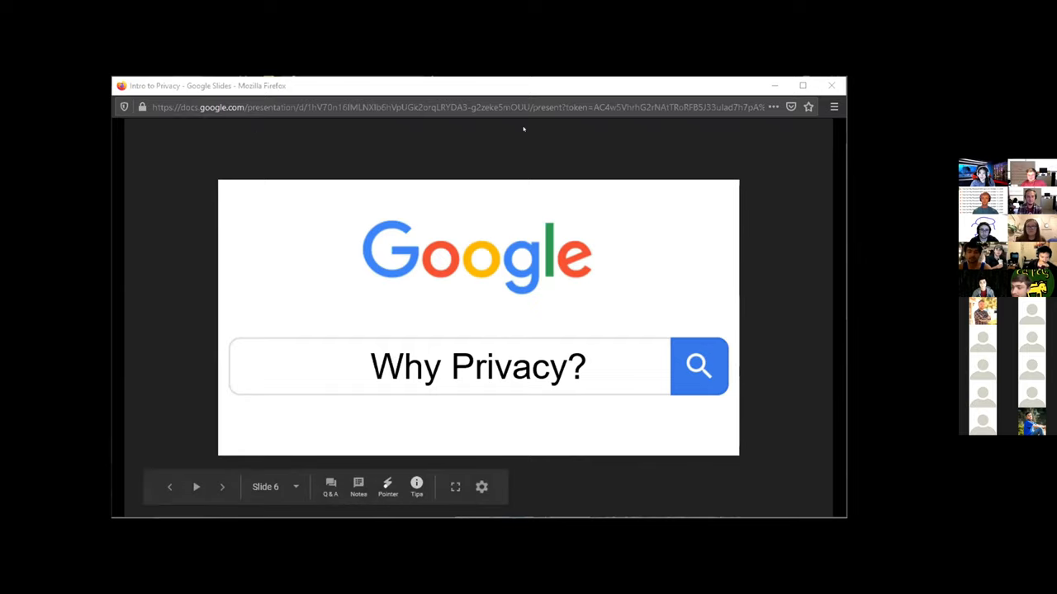
{"action": "mouse_move", "coordinate": [241, 270]}
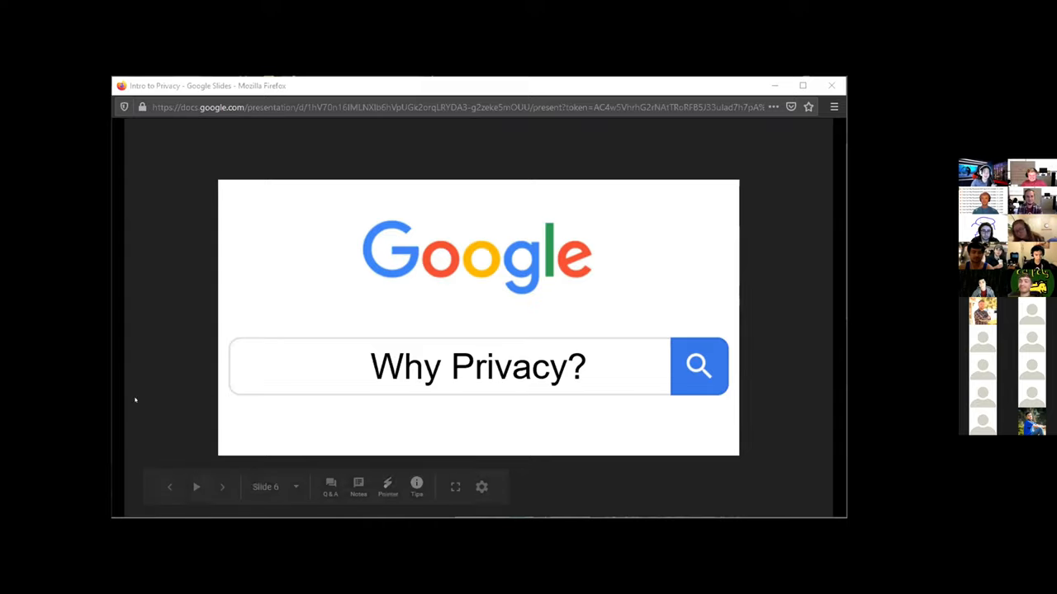
Advance to the search-bar slide whose first bar reads 'corona symptoms'.
{"action": "left_click", "coordinate": [222, 486]}
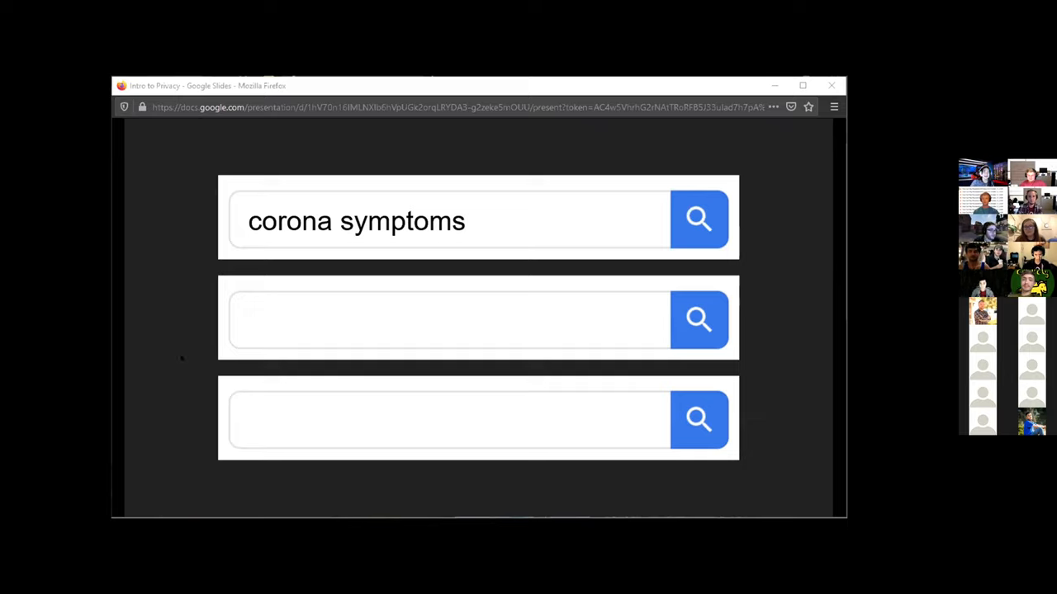
{"action": "mouse_move", "coordinate": [144, 371]}
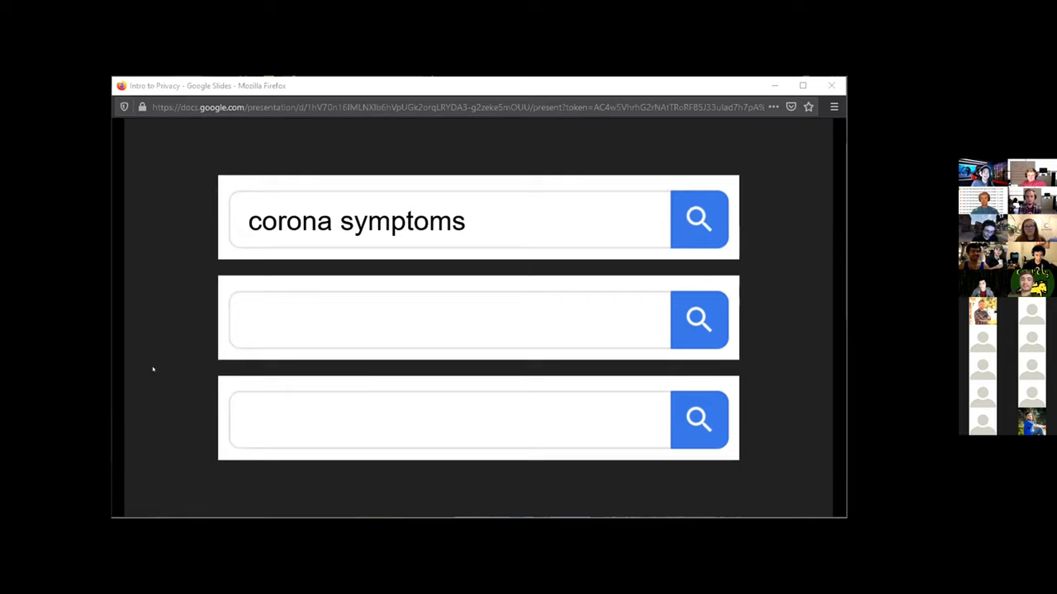
Reveal the second search bar reading 'feet pics', leaving the third blank.
{"action": "type", "text": "feet pics"}
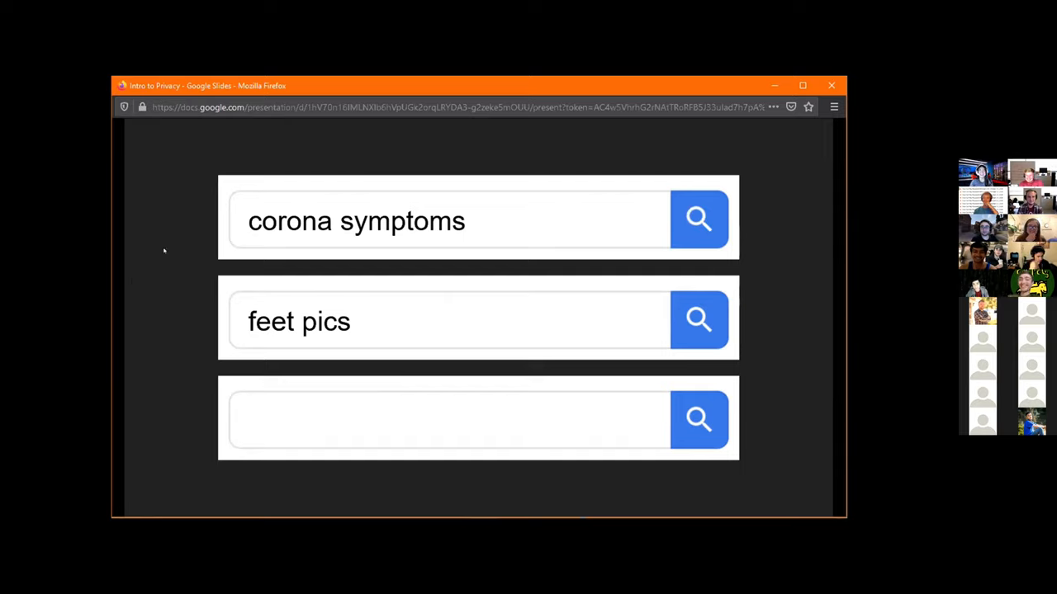
{"action": "mouse_move", "coordinate": [174, 241]}
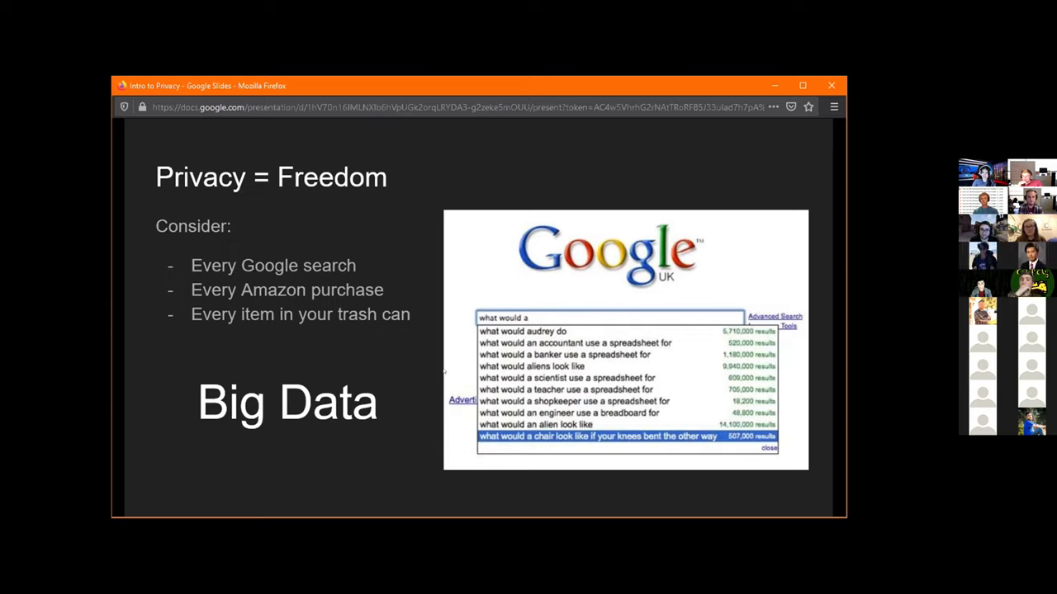
{"action": "mouse_move", "coordinate": [491, 229]}
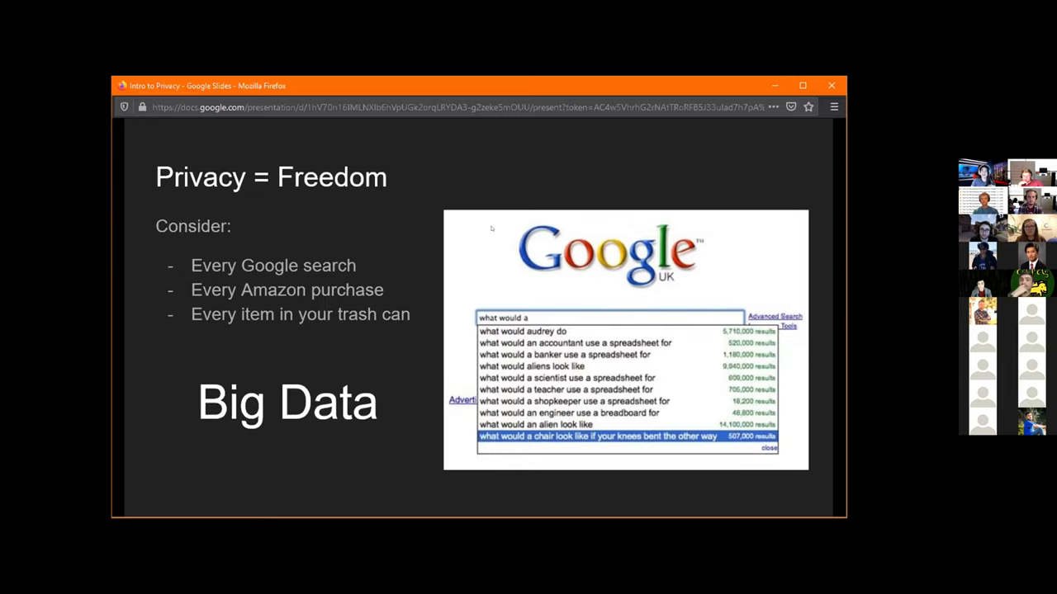
{"action": "mouse_move", "coordinate": [602, 140]}
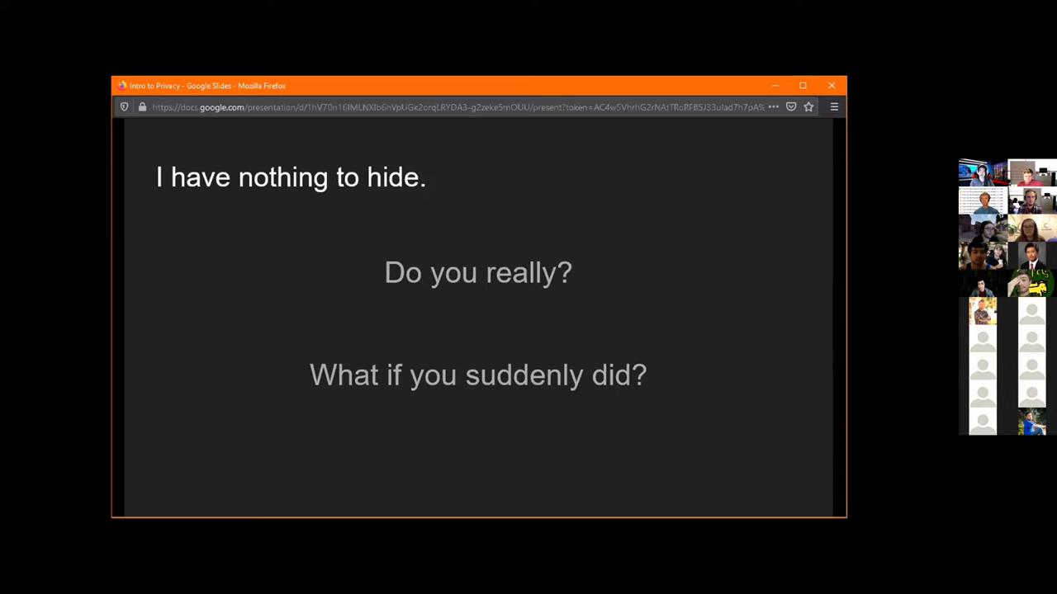
{"action": "mouse_move", "coordinate": [232, 279]}
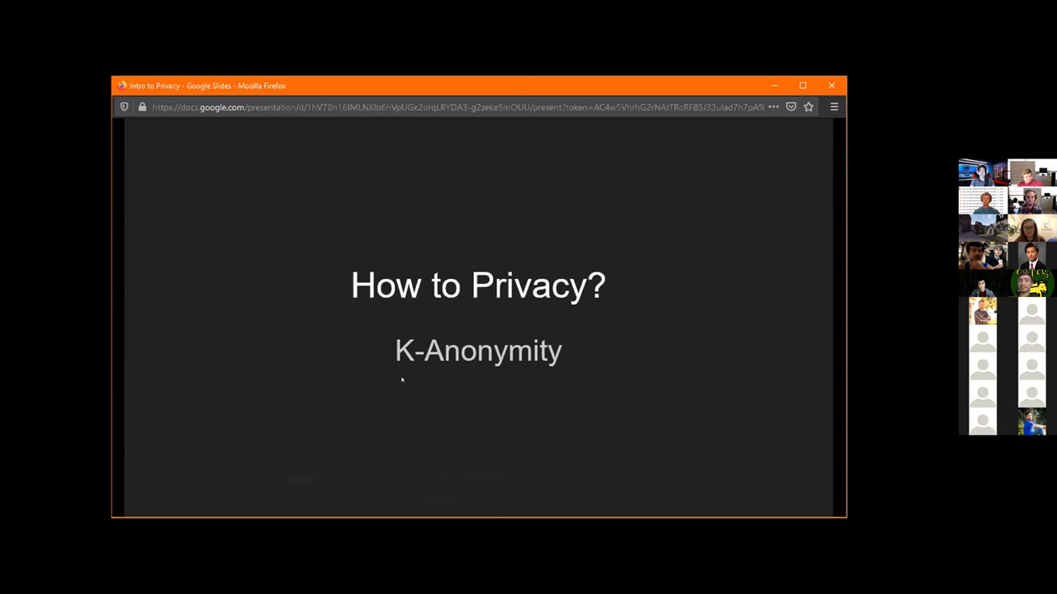
Go to the 'Basics' slide with the Name, Gender, Age and Disease table.
{"action": "key", "text": "Right"}
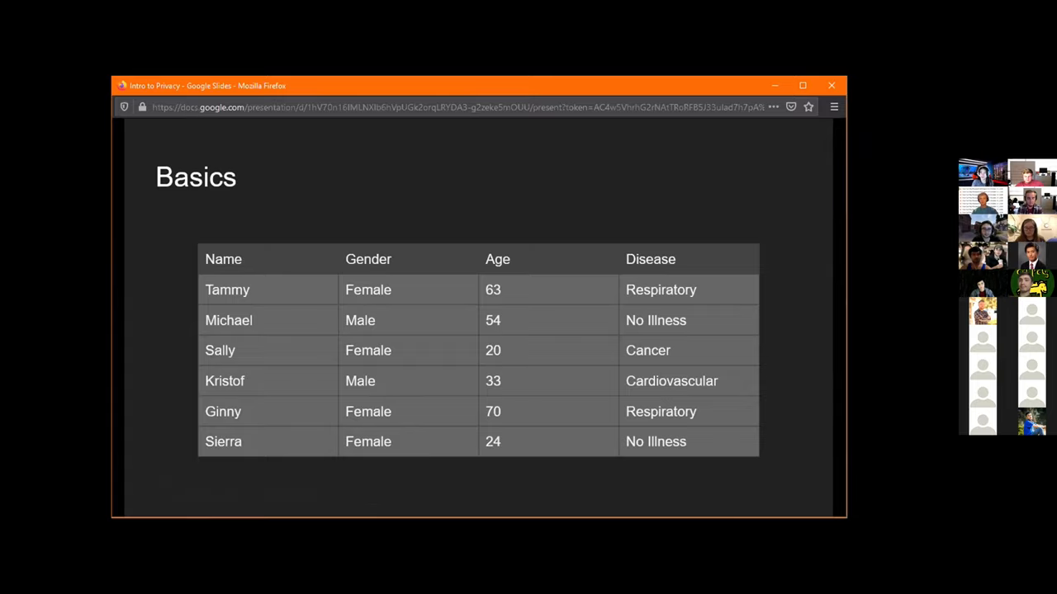
Reveal the Quasi-identifiers labels, then the Disease 'Sensitive Attribute' label.
{"action": "key", "text": "right"}
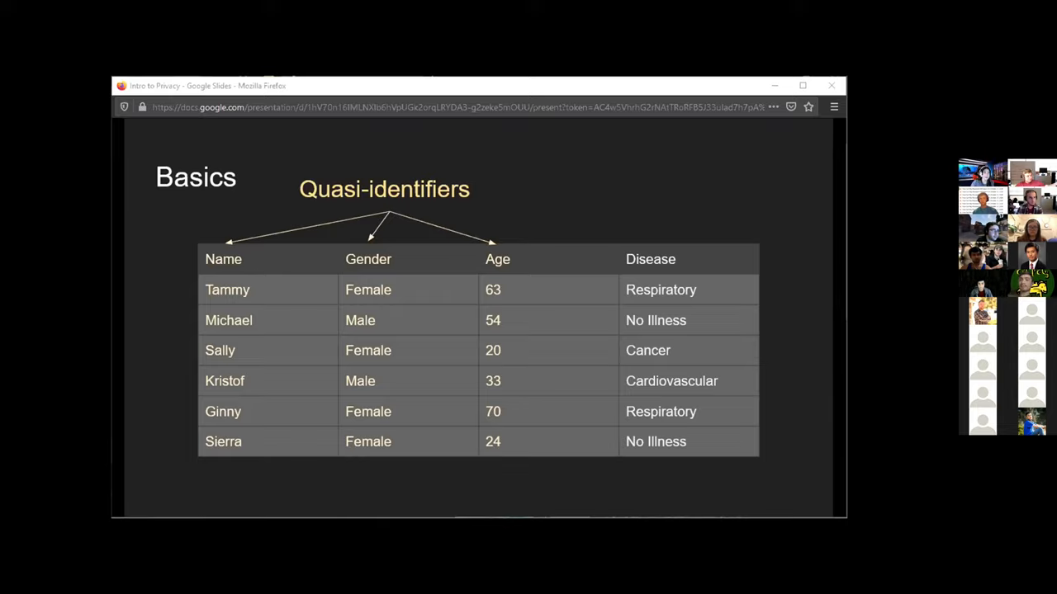
{"action": "key", "text": "Right"}
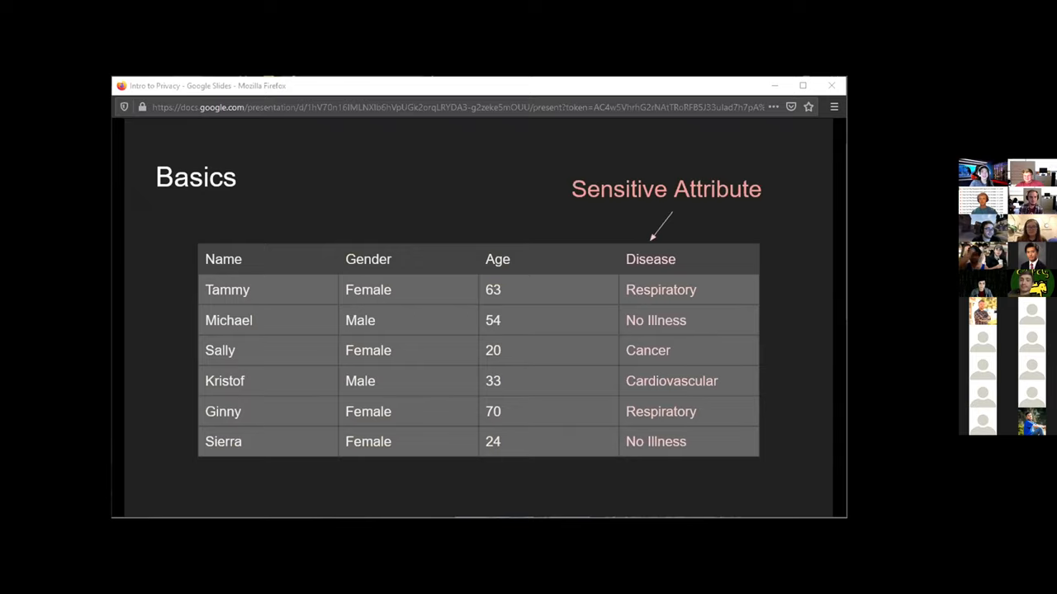
Advance to the 'K-Anonymity' definition slide.
{"action": "key", "text": "Right"}
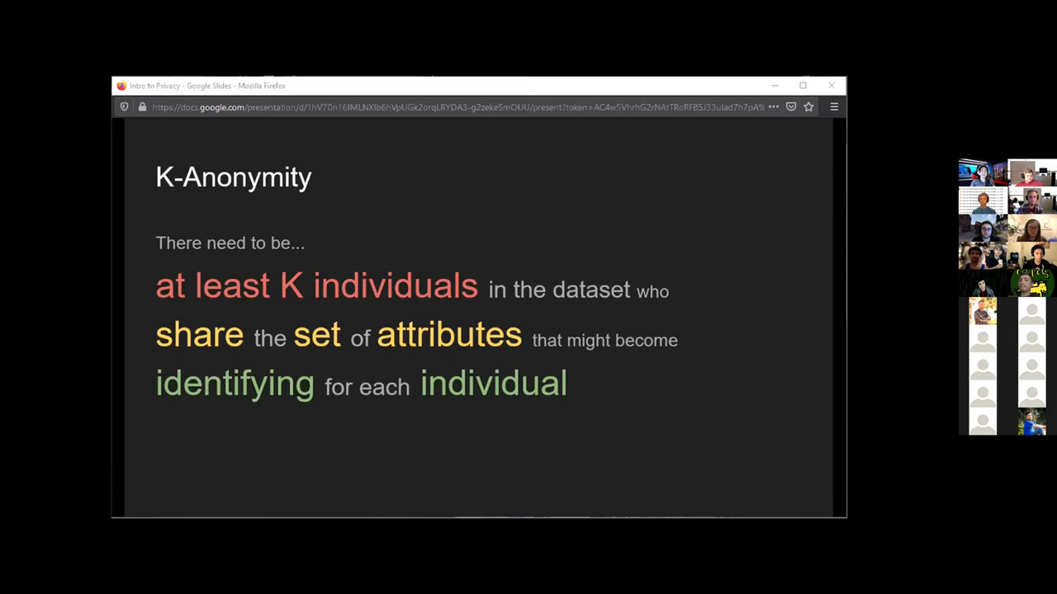
{"action": "key", "text": "Right"}
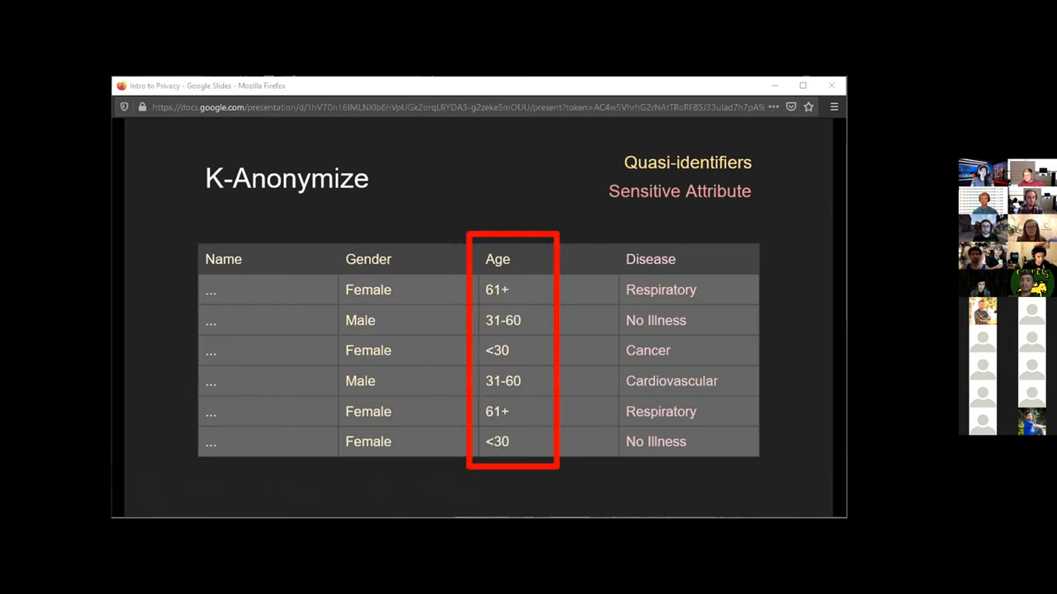
{"action": "key", "text": "Right"}
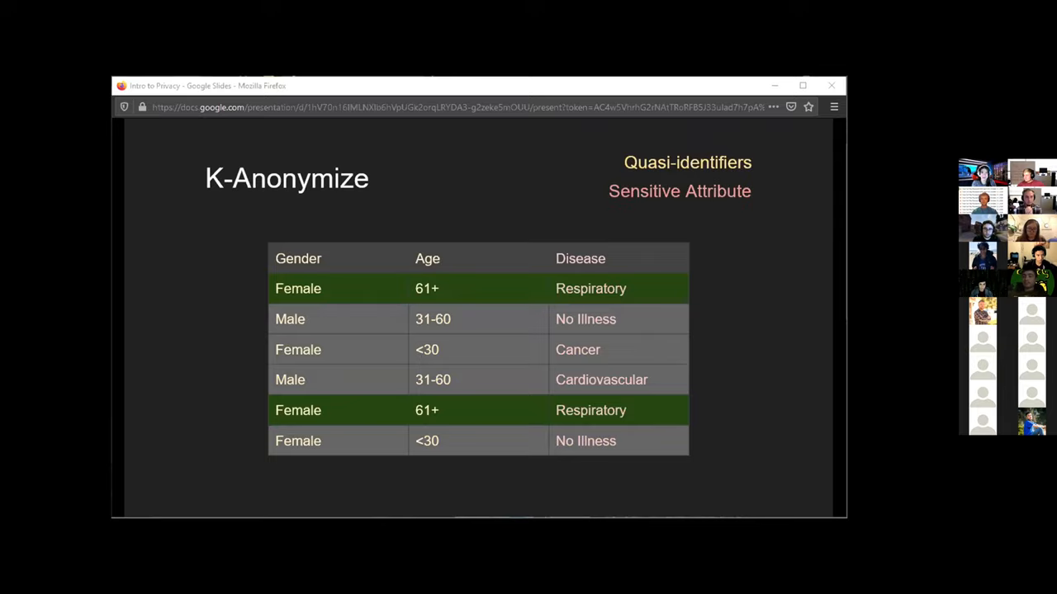
Move past the anonymized table to the 'How to Privacy? Web Tracking' slide.
{"action": "key", "text": "Right"}
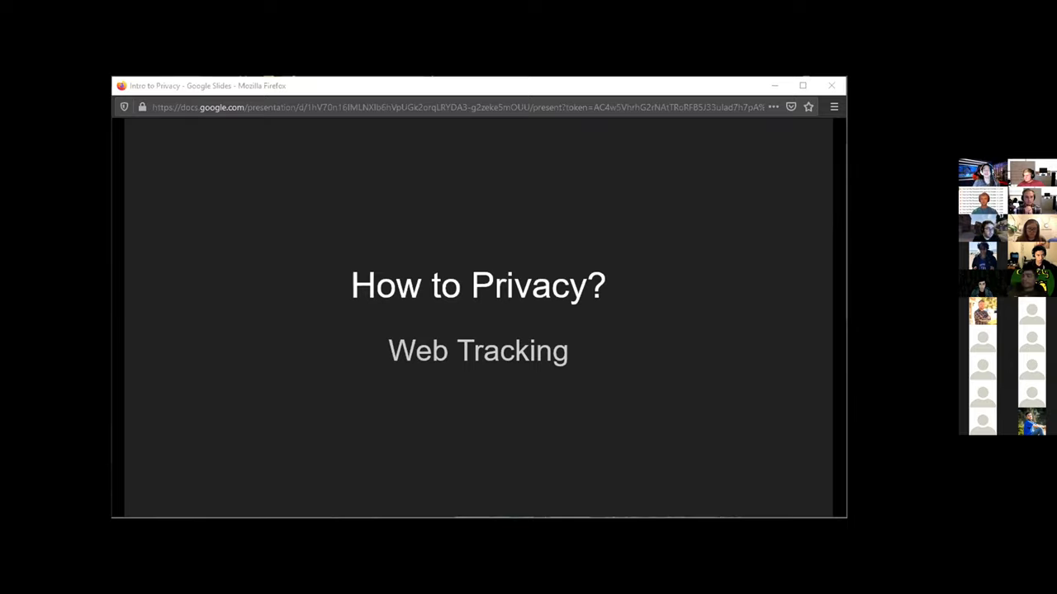
Reach the 'What do they know?' slide and follow its clickclickclick.click link.
{"action": "key", "text": "Right"}
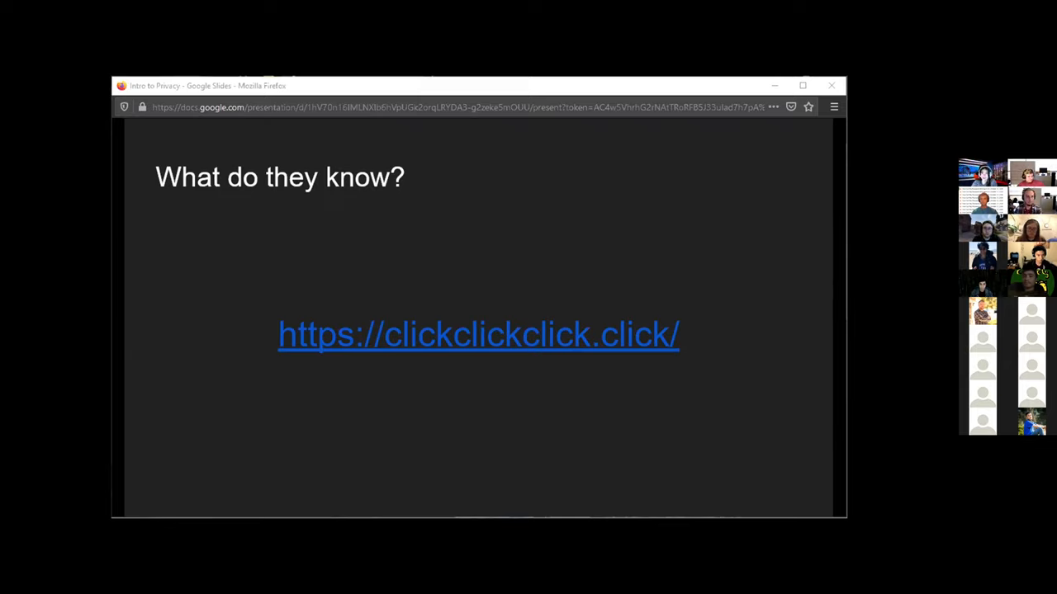
{"action": "mouse_move", "coordinate": [542, 333]}
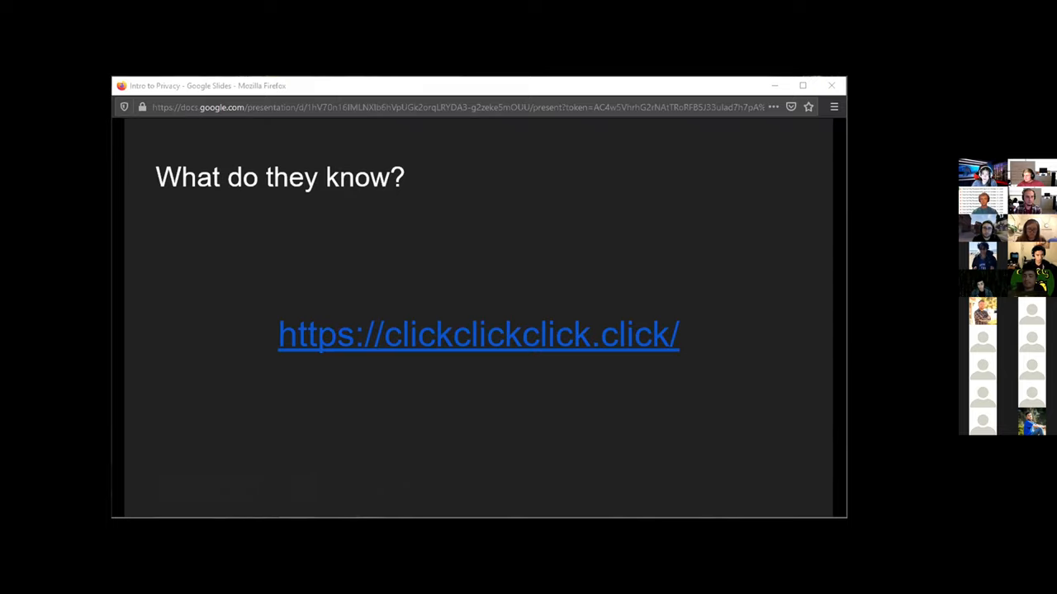
{"action": "left_click", "coordinate": [478, 334]}
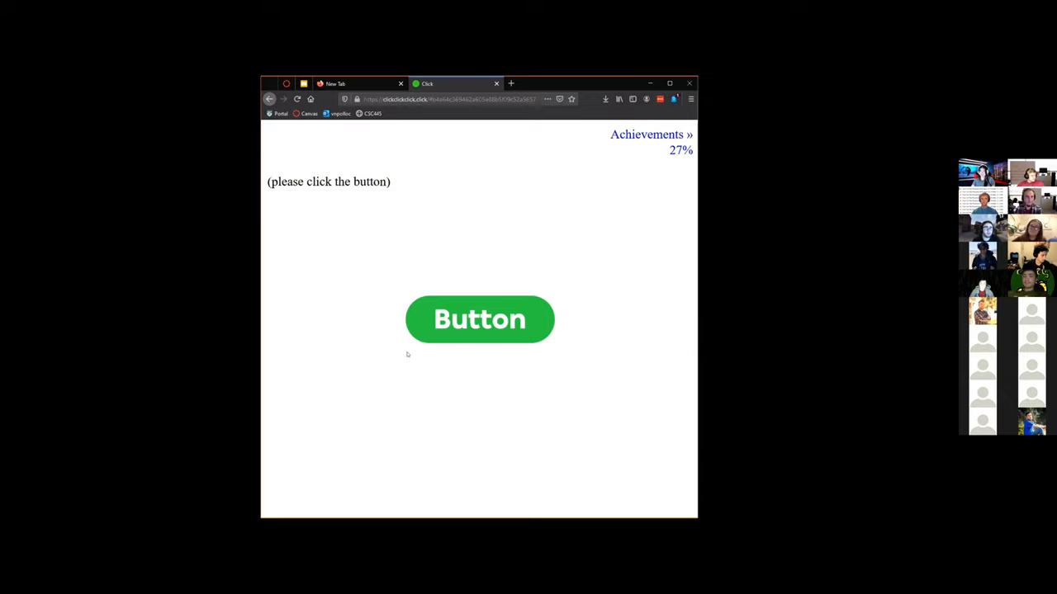
Click the site's green button, view Achievements, then click the button three more times.
{"action": "left_click", "coordinate": [480, 319]}
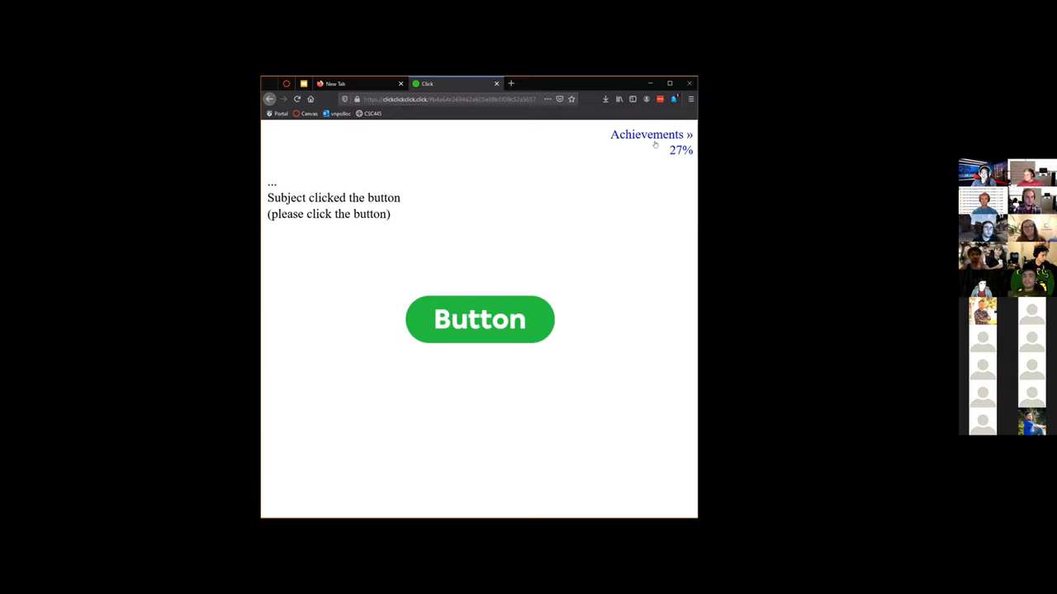
{"action": "left_click", "coordinate": [647, 134]}
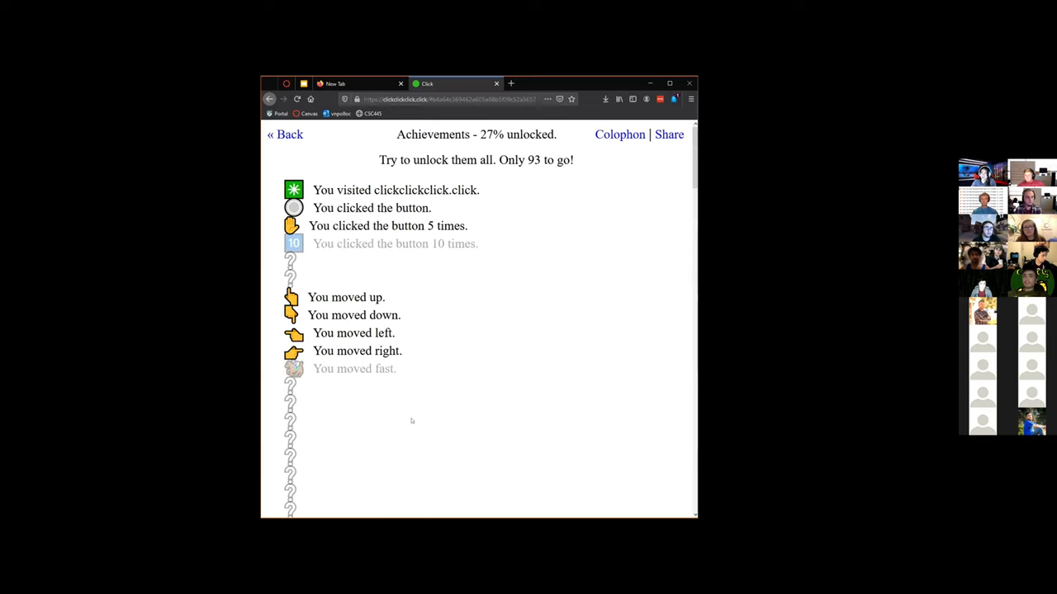
{"action": "scroll", "scroll_direction": "down", "scroll_amount": 3}
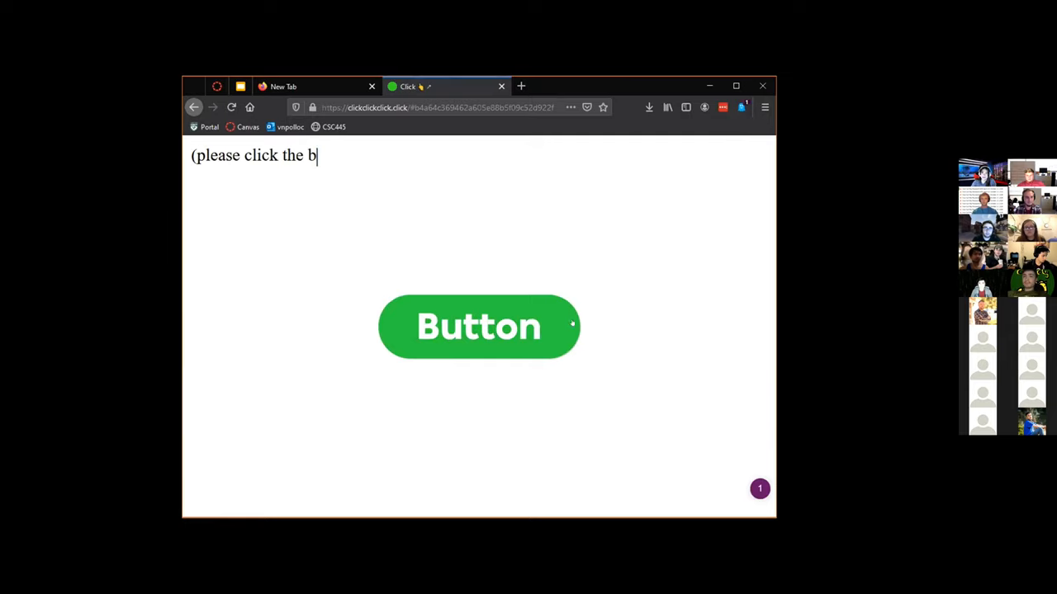
{"action": "left_click", "coordinate": [479, 326]}
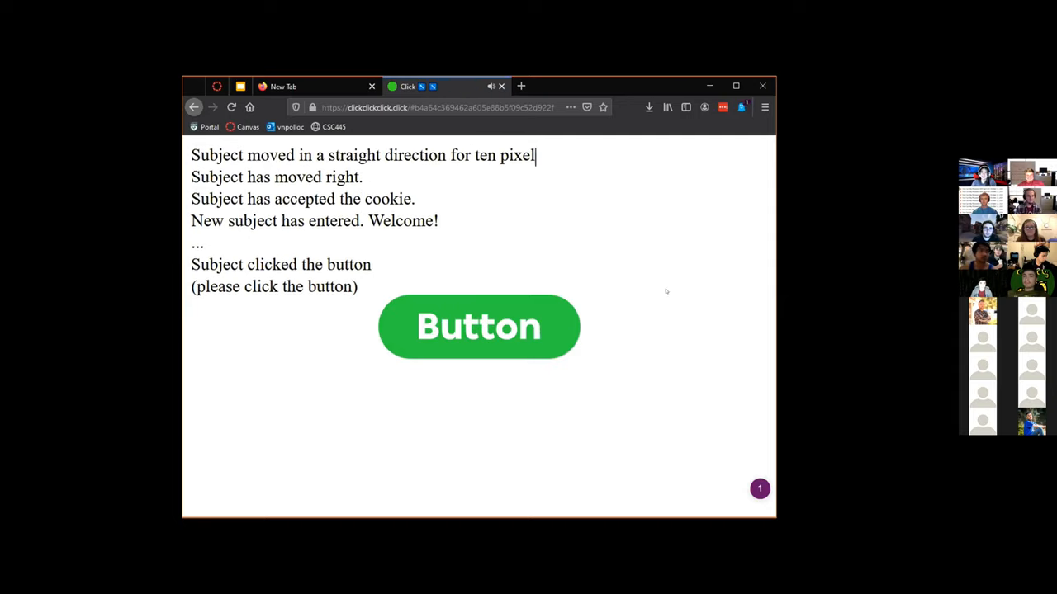
{"action": "left_click", "coordinate": [479, 326]}
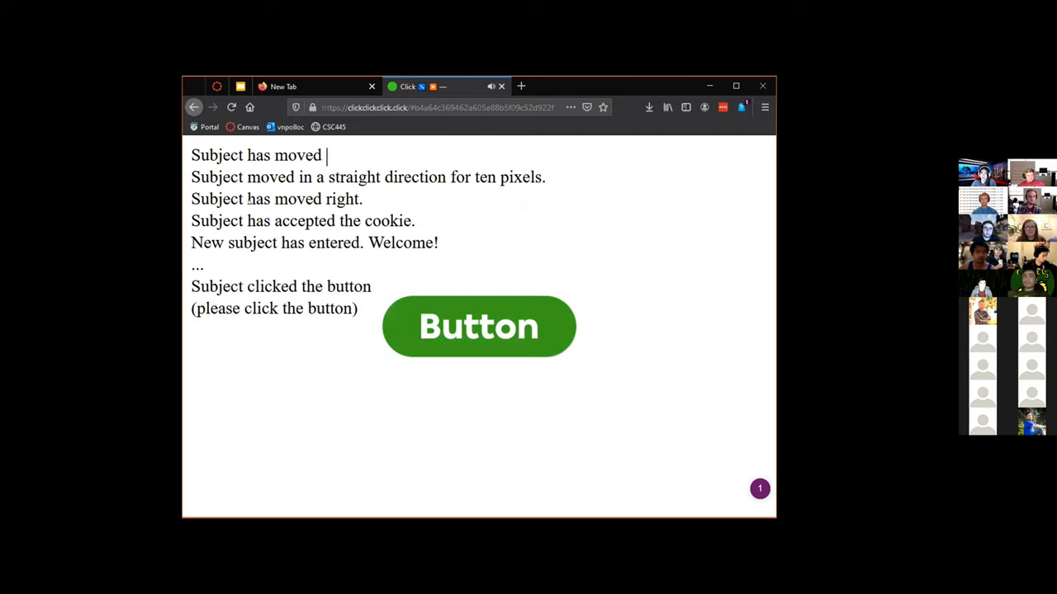
{"action": "left_click", "coordinate": [478, 327]}
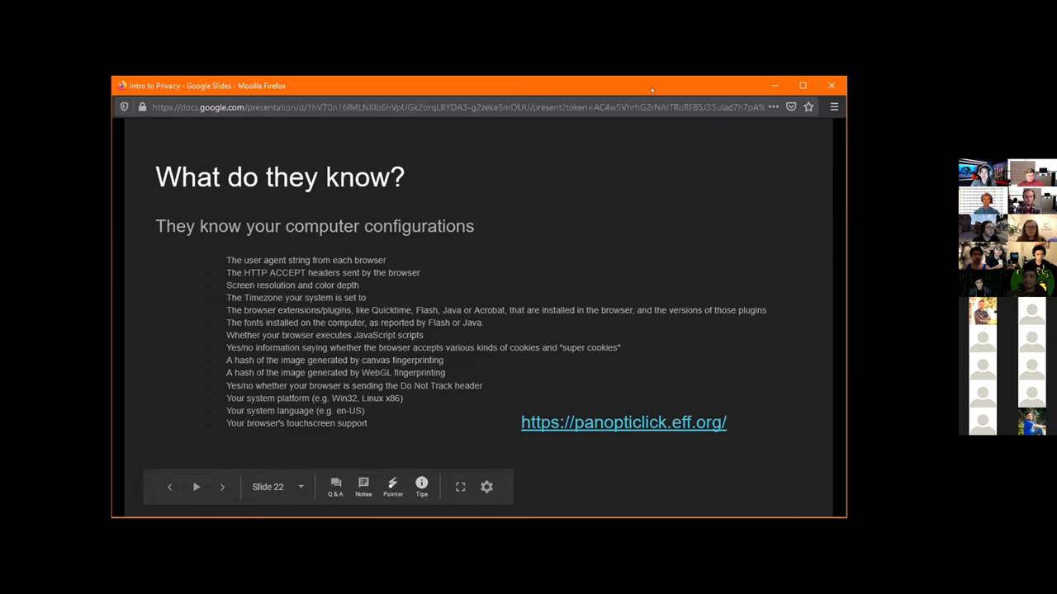
{"action": "mouse_move", "coordinate": [623, 422]}
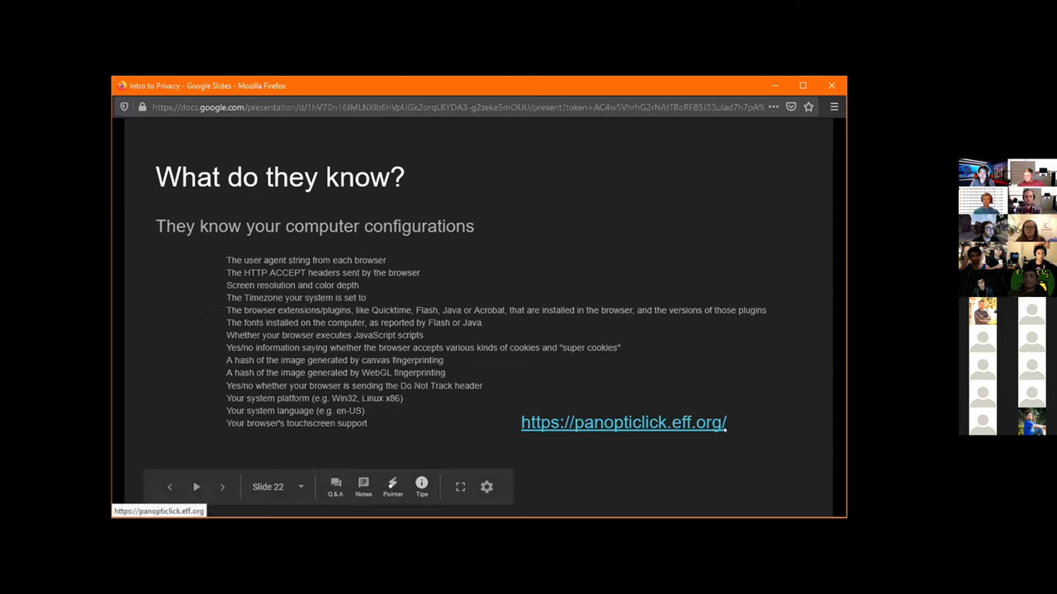
{"action": "mouse_move", "coordinate": [751, 423]}
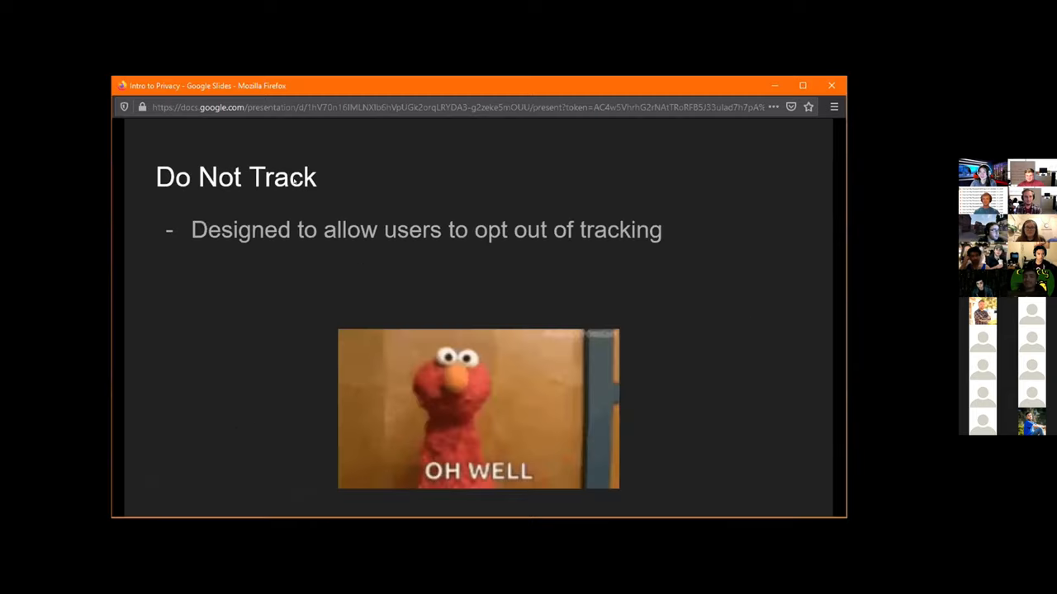
Advance the slideshow past the Do Not Track slide to 'What do they know?' with the Panopticlick link.
{"action": "key", "text": "Right"}
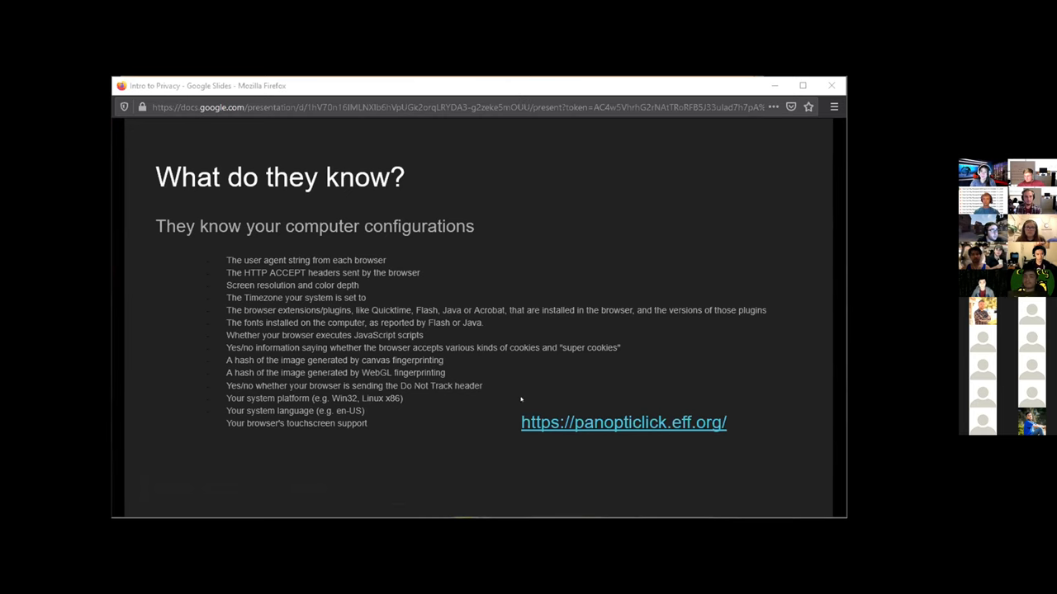
Open panopticlick.eff.org from the slide and run its TEST ME browser tracking test.
{"action": "left_click", "coordinate": [623, 421]}
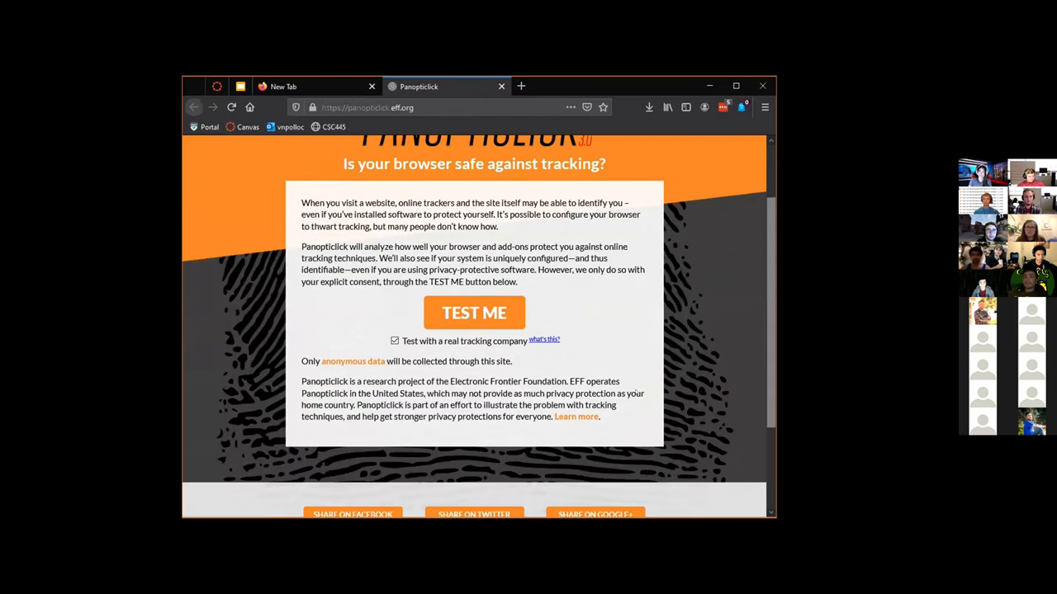
{"action": "scroll", "scroll_direction": "down", "scroll_amount": 3}
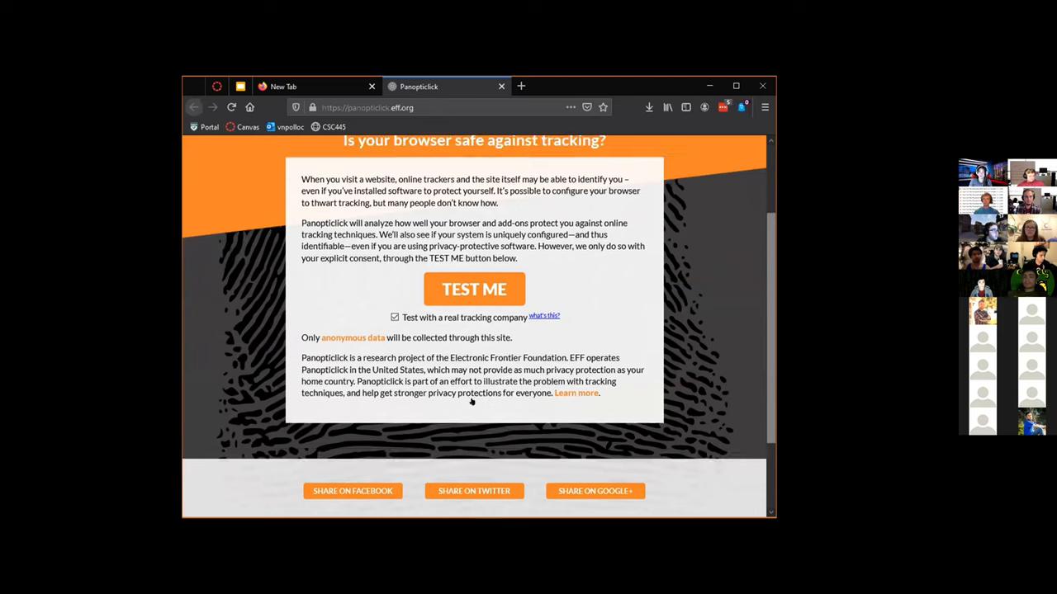
{"action": "left_click", "coordinate": [473, 289]}
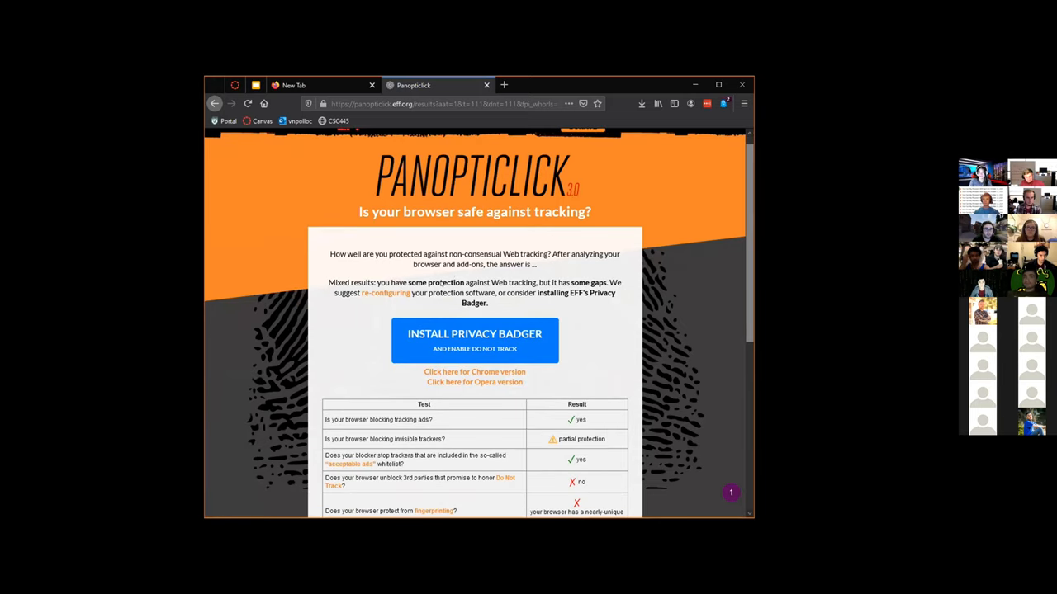
{"action": "scroll", "scroll_direction": "down", "scroll_amount": 3}
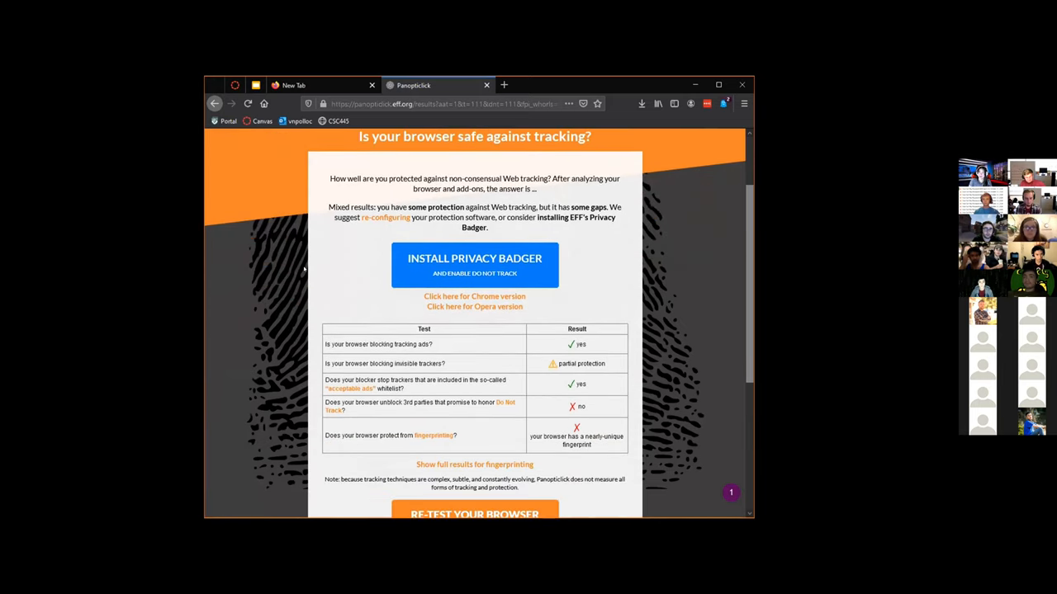
{"action": "scroll", "scroll_direction": "down", "scroll_amount": 3}
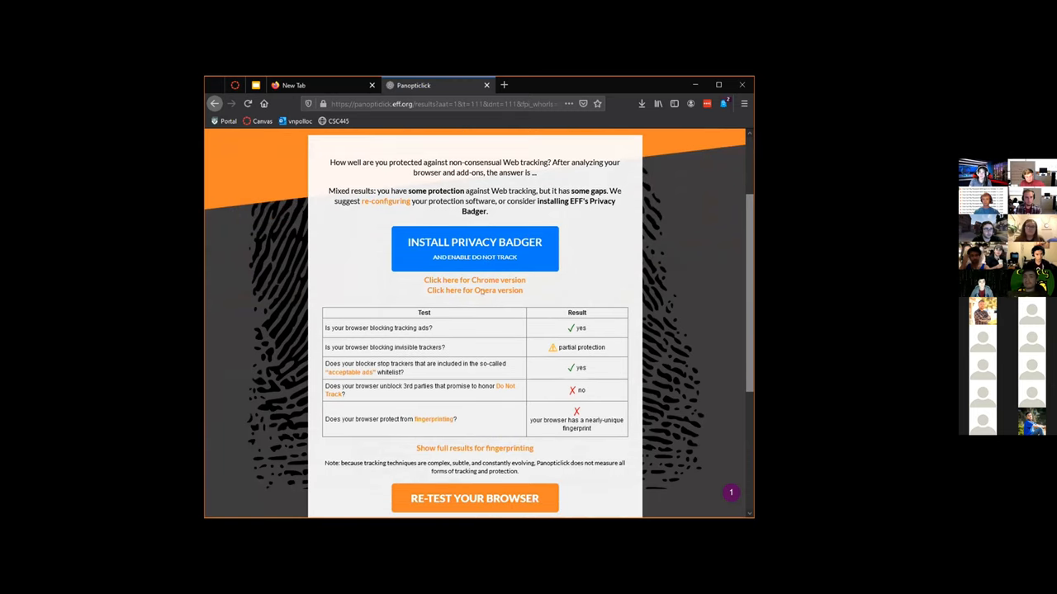
{"action": "scroll", "scroll_direction": "down", "scroll_amount": 3}
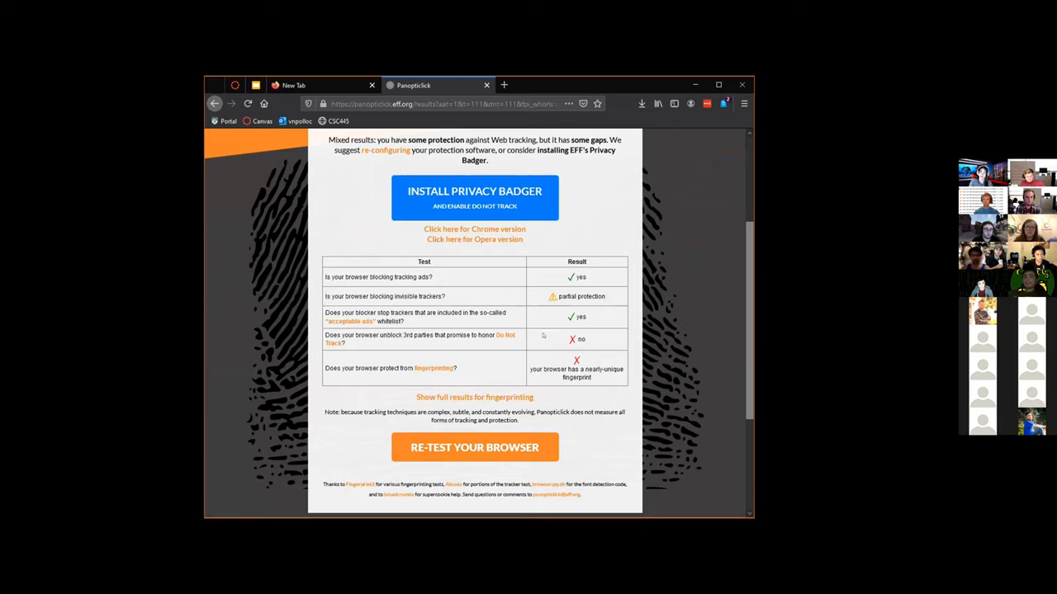
{"action": "mouse_move", "coordinate": [388, 325]}
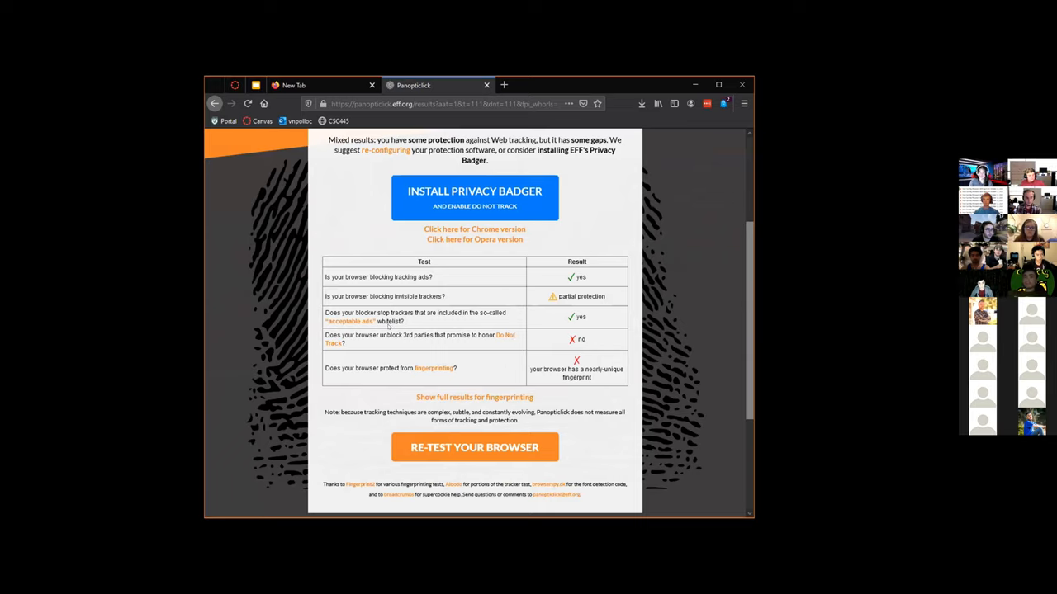
{"action": "mouse_move", "coordinate": [339, 357]}
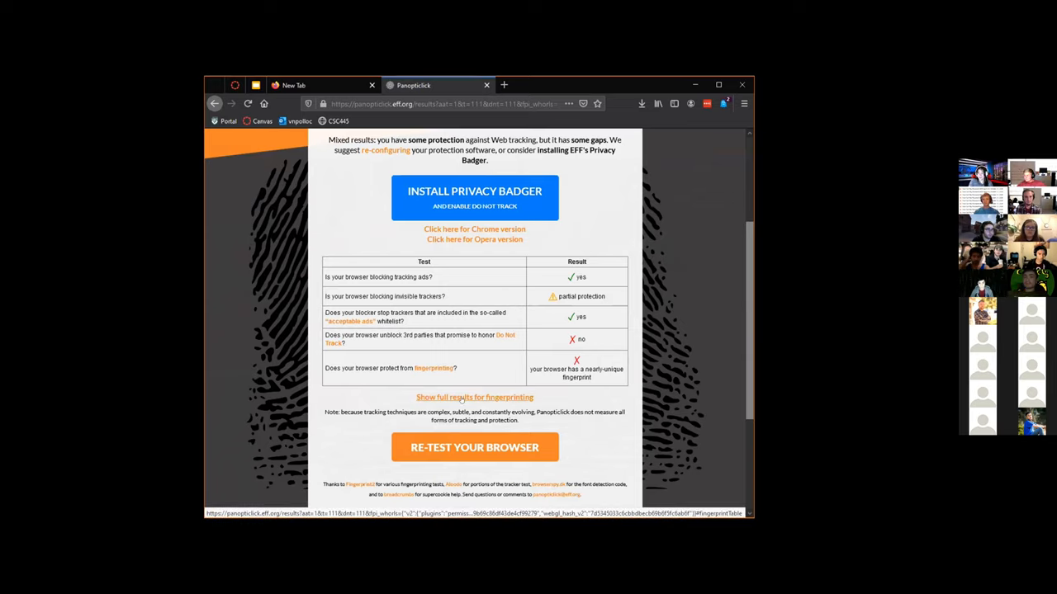
{"action": "left_click", "coordinate": [474, 397]}
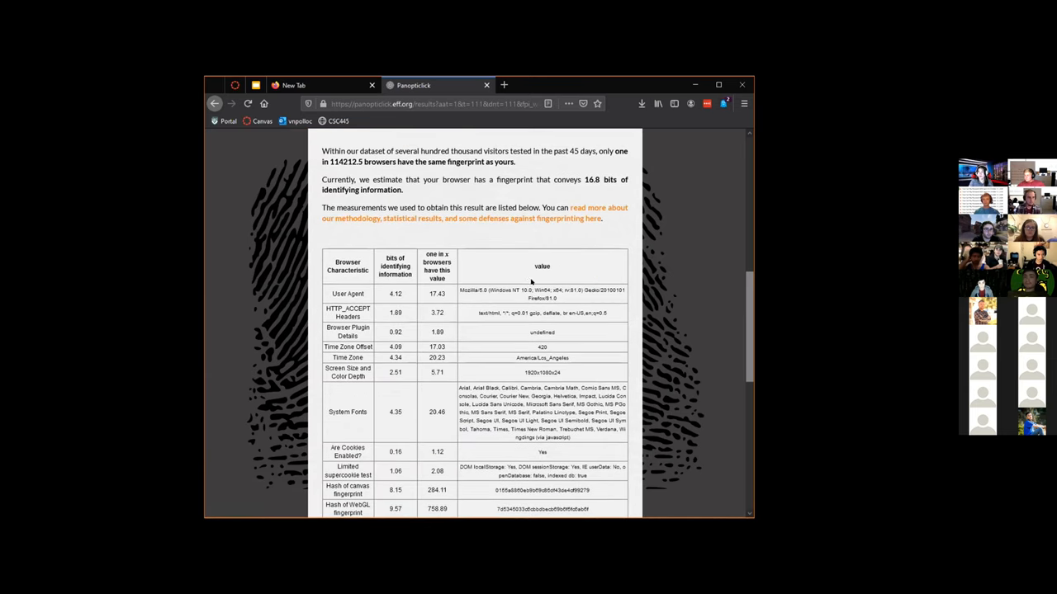
{"action": "scroll", "scroll_direction": "down", "scroll_amount": 3}
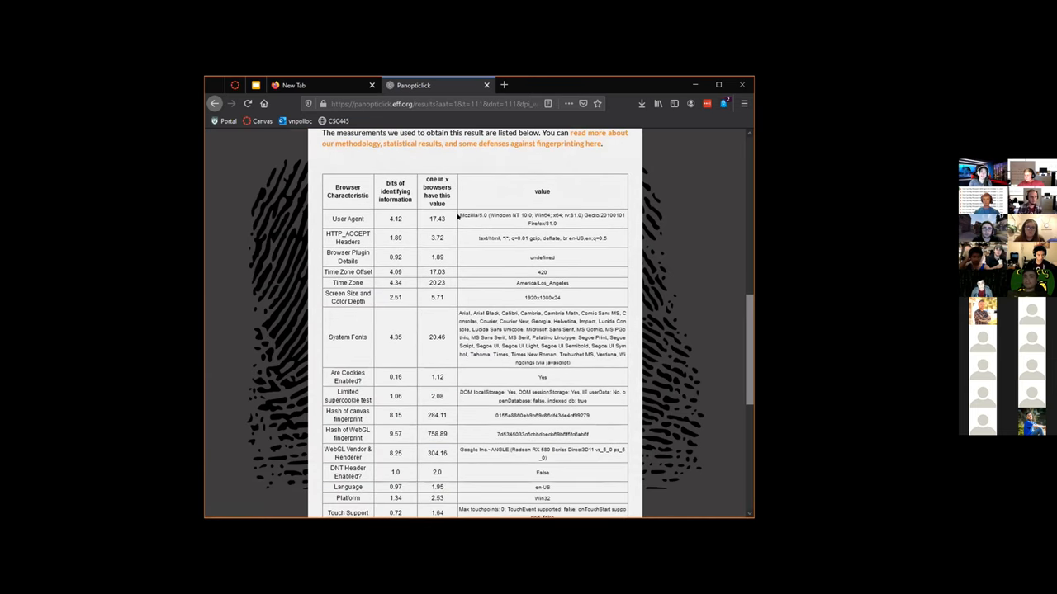
{"action": "scroll", "scroll_direction": "down", "scroll_amount": 3}
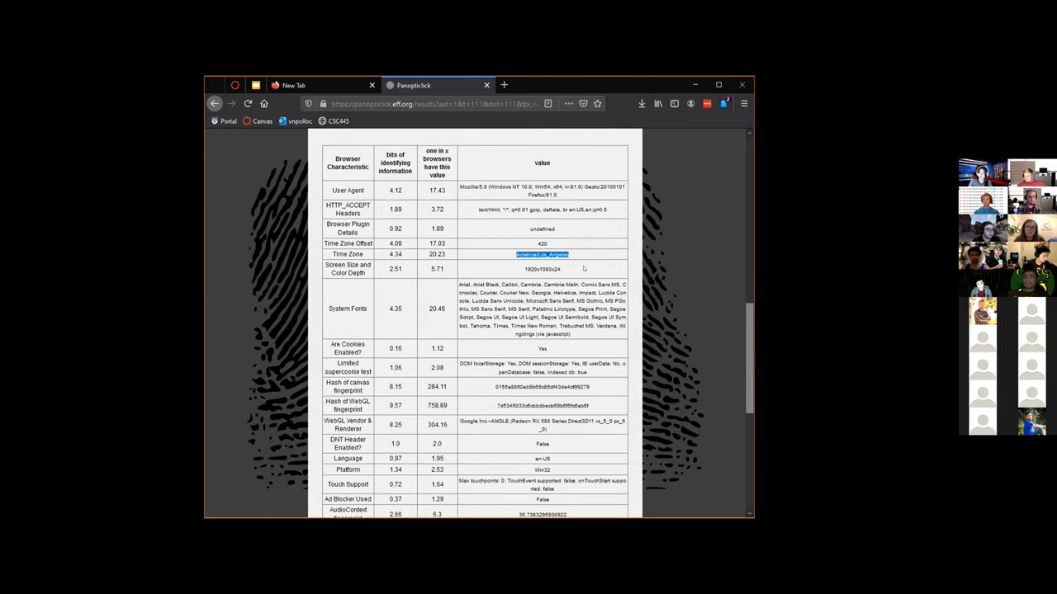
{"action": "scroll", "scroll_direction": "down", "scroll_amount": 3}
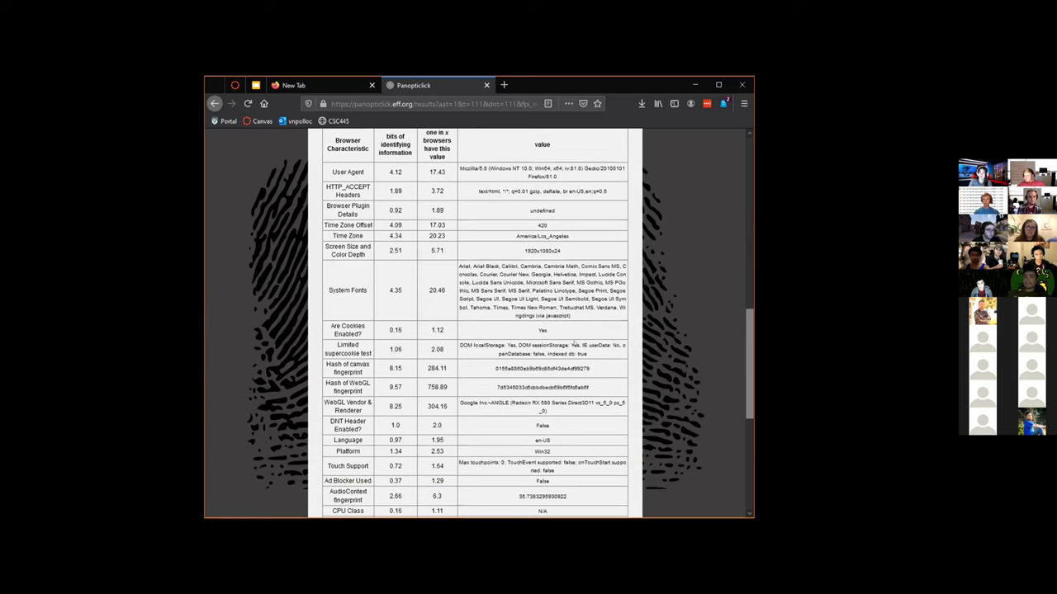
{"action": "scroll", "scroll_direction": "down", "scroll_amount": 3}
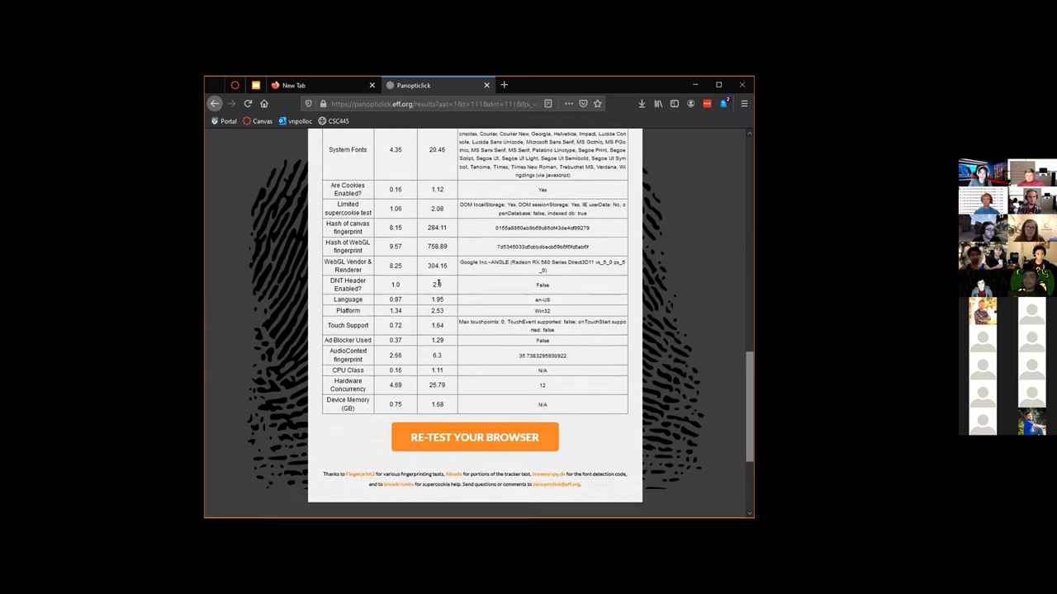
{"action": "scroll", "scroll_direction": "up", "scroll_amount": 3}
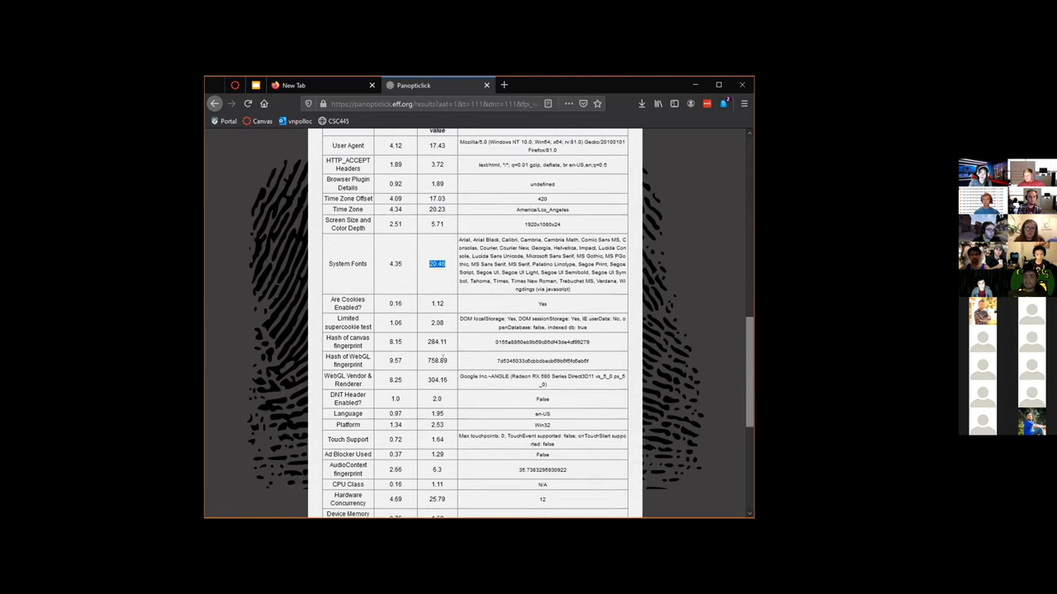
{"action": "scroll", "scroll_direction": "up", "scroll_amount": 3}
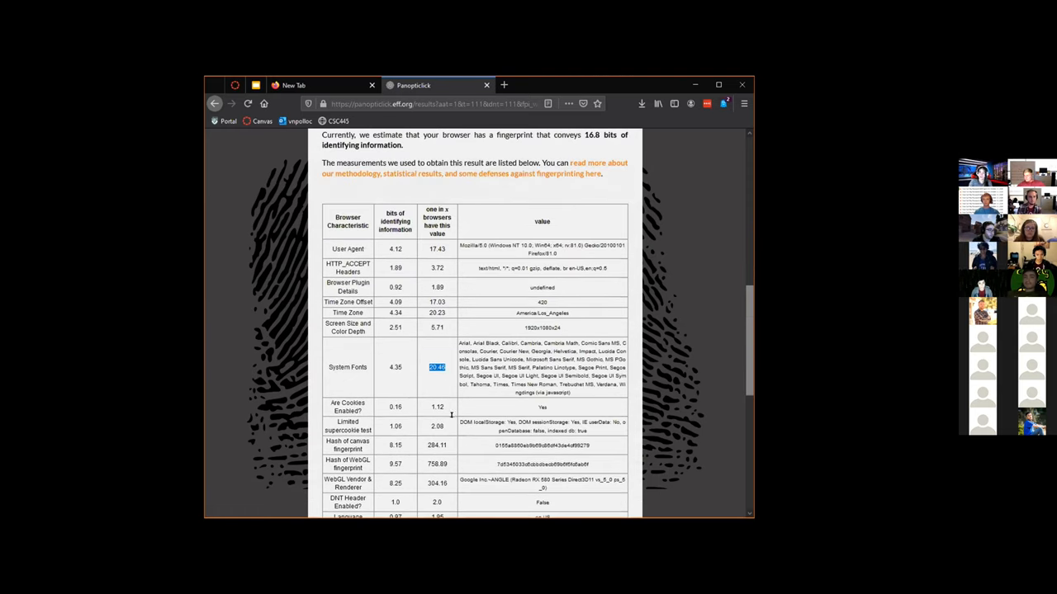
{"action": "scroll", "scroll_direction": "down", "scroll_amount": 3}
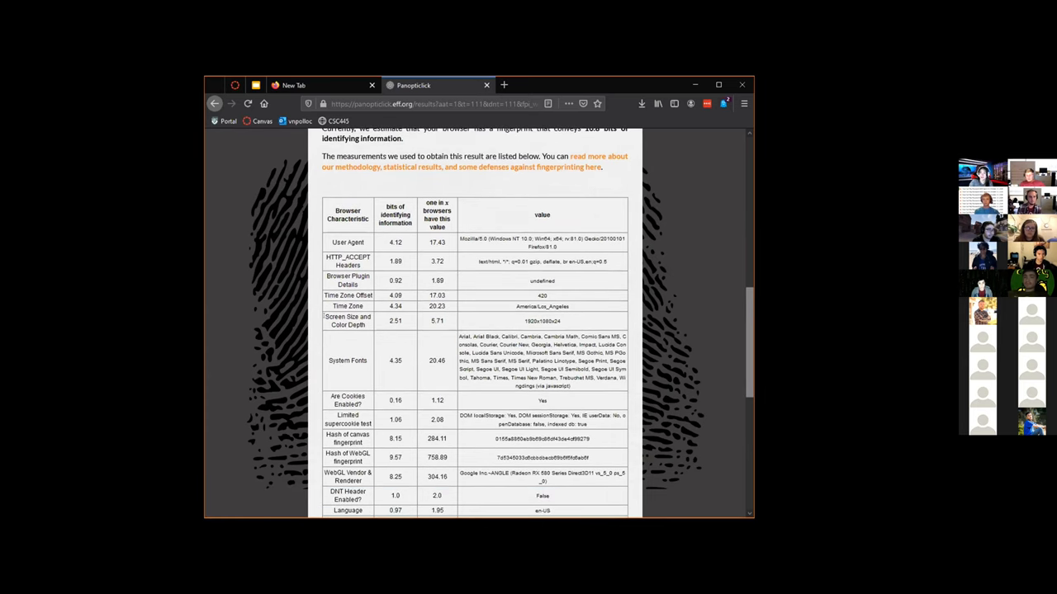
{"action": "scroll", "scroll_direction": "up", "scroll_amount": 3}
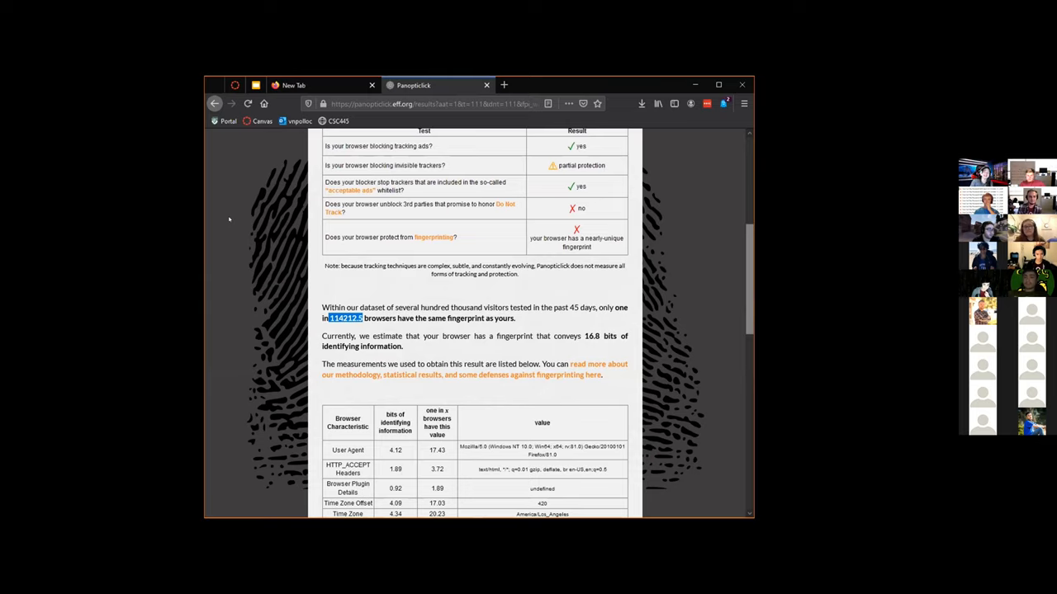
{"action": "mouse_move", "coordinate": [245, 202]}
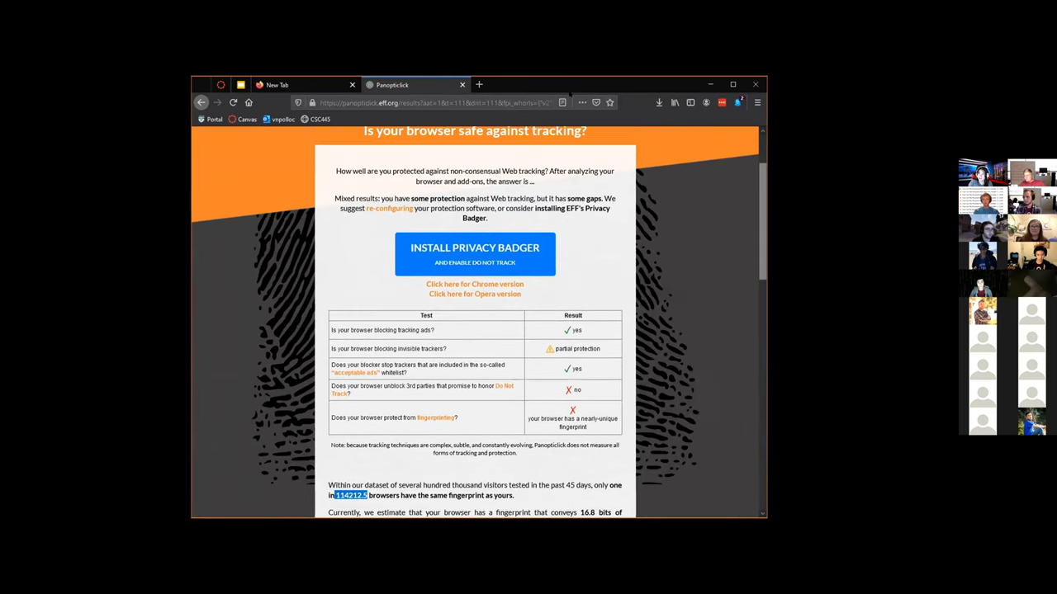
{"action": "scroll", "scroll_direction": "down", "scroll_amount": 3}
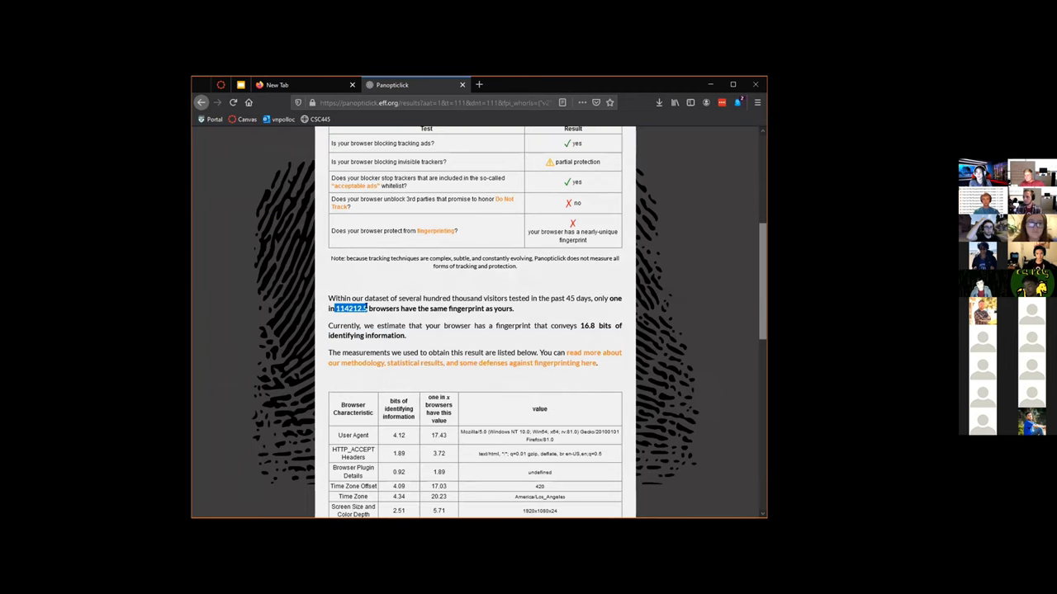
{"action": "scroll", "scroll_direction": "down", "scroll_amount": 3}
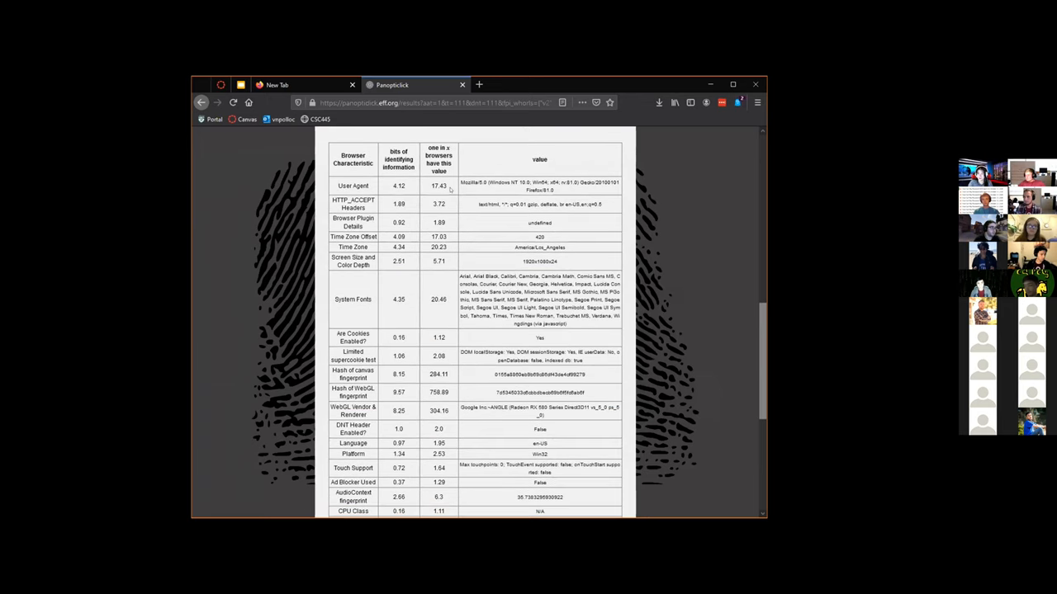
{"action": "mouse_move", "coordinate": [310, 172]}
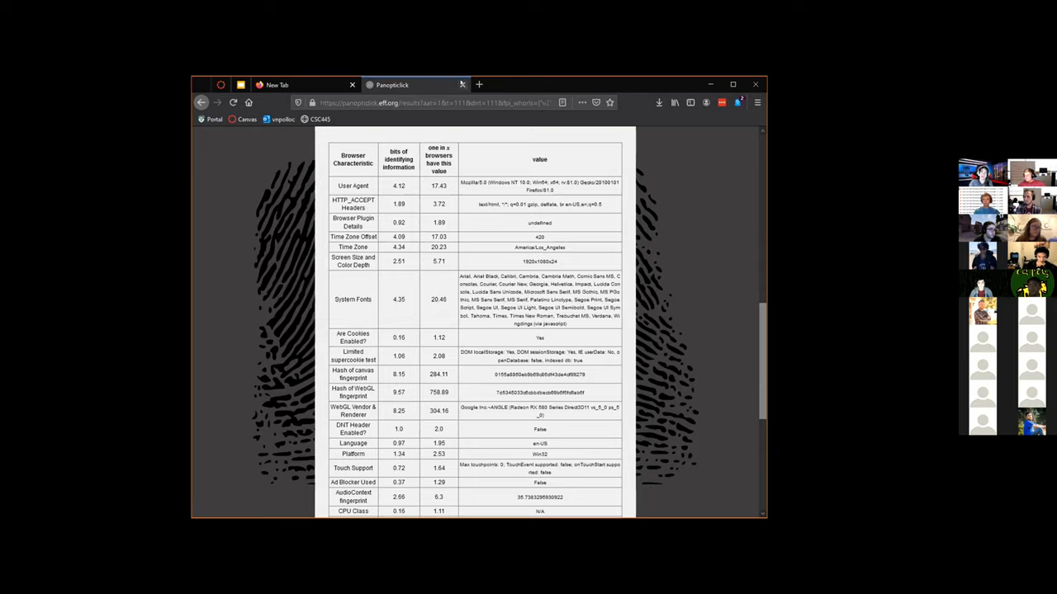
{"action": "mouse_move", "coordinate": [461, 84]}
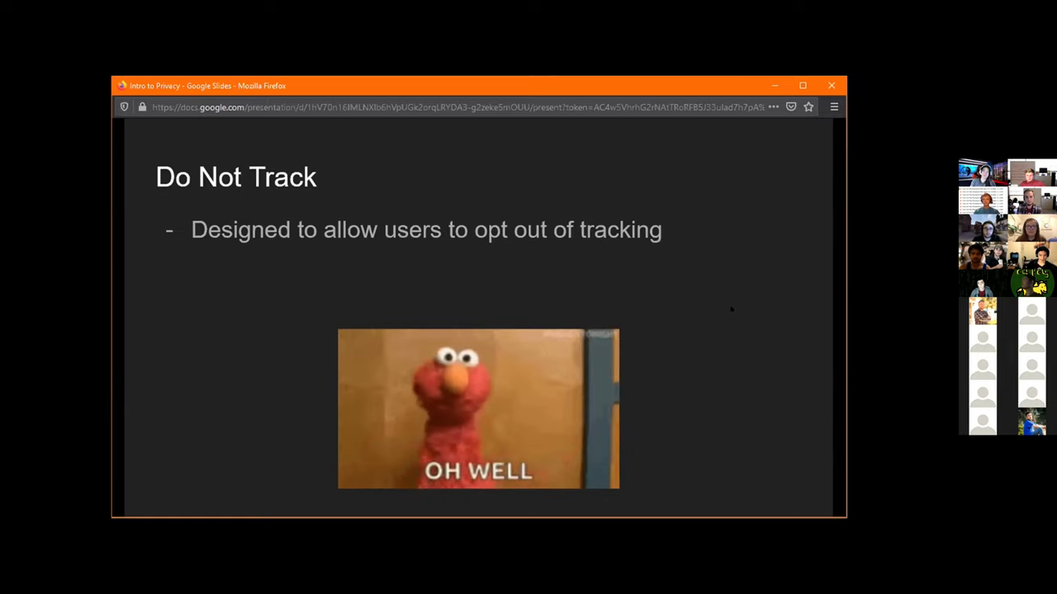
Reveal the 'No way to enforce' and 'Ends up making you more trackable' points.
{"action": "key", "text": "right"}
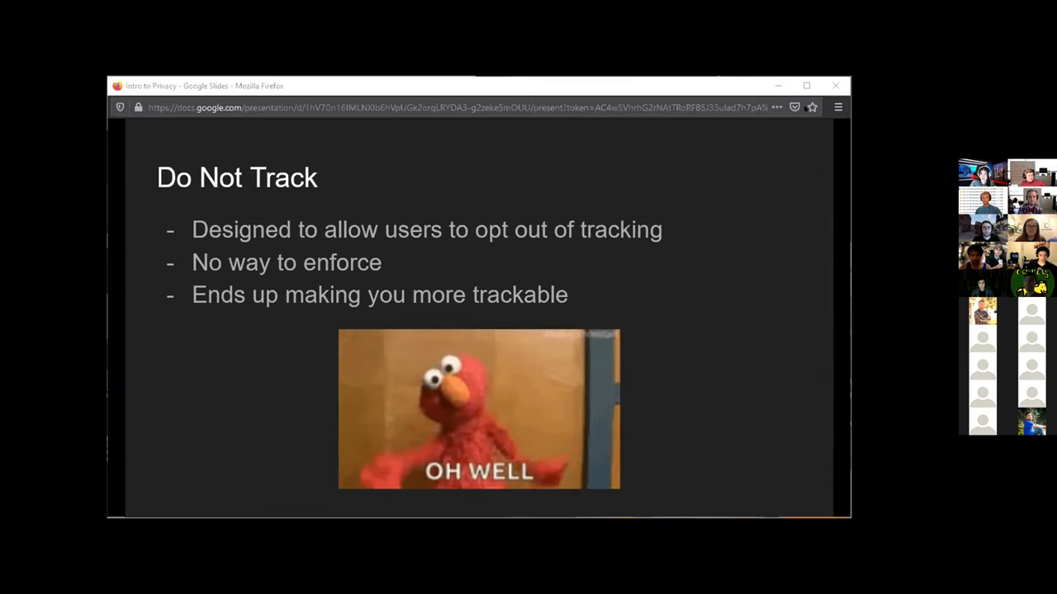
Set Firefox's Privacy & Security Do Not Track option to Always, then return to the slideshow.
{"action": "left_click", "coordinate": [369, 84]}
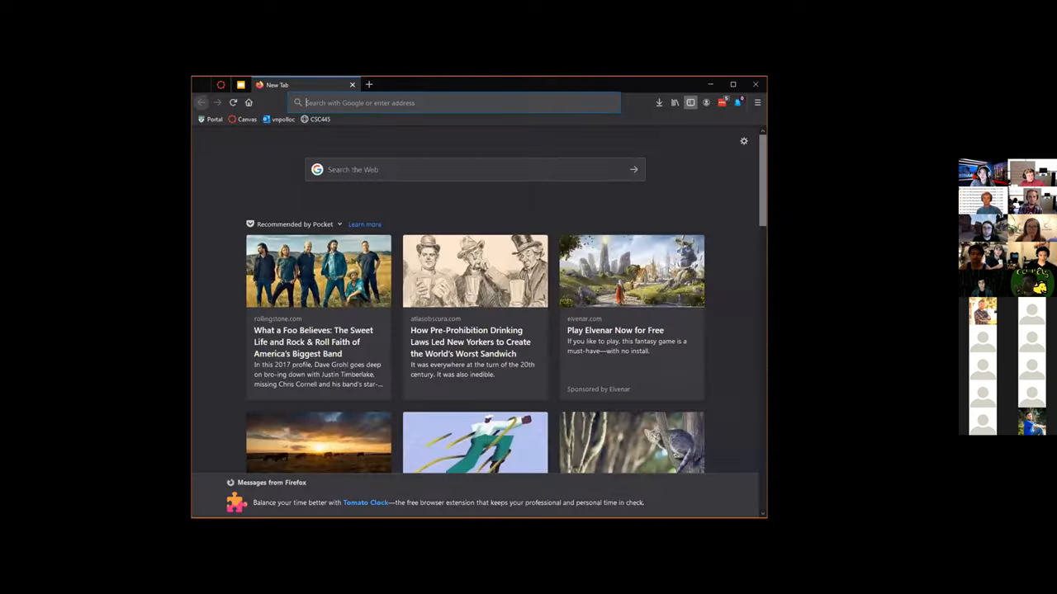
{"action": "left_click", "coordinate": [756, 103]}
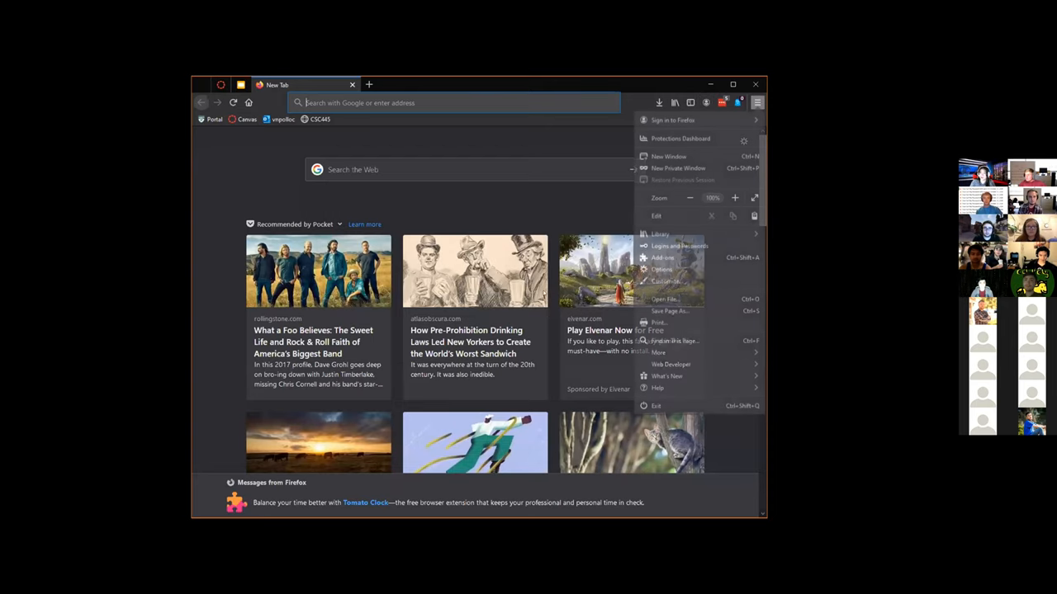
{"action": "left_click", "coordinate": [661, 269]}
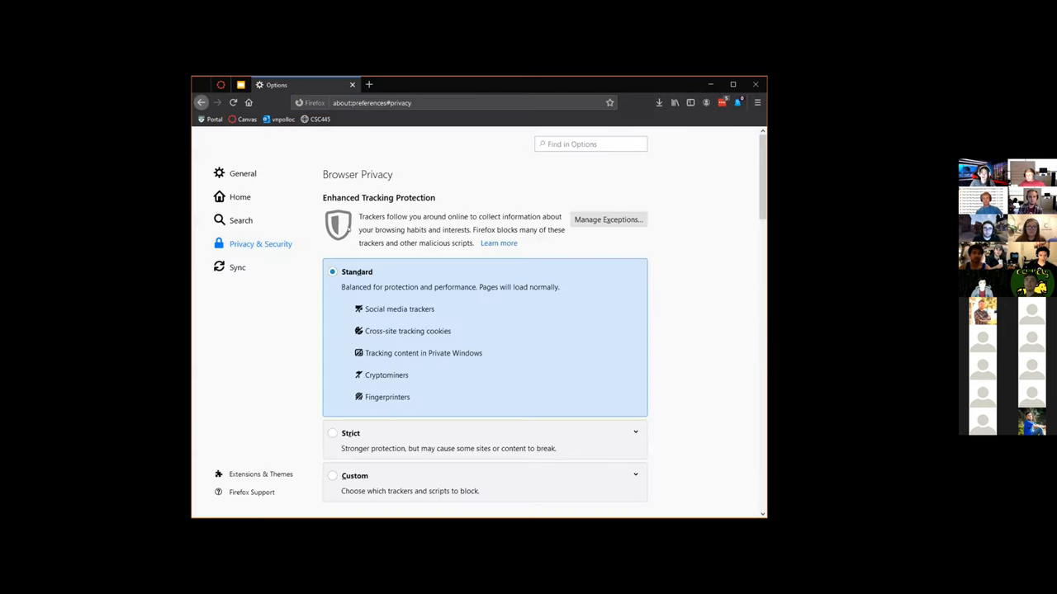
{"action": "scroll", "scroll_direction": "down", "scroll_amount": 3}
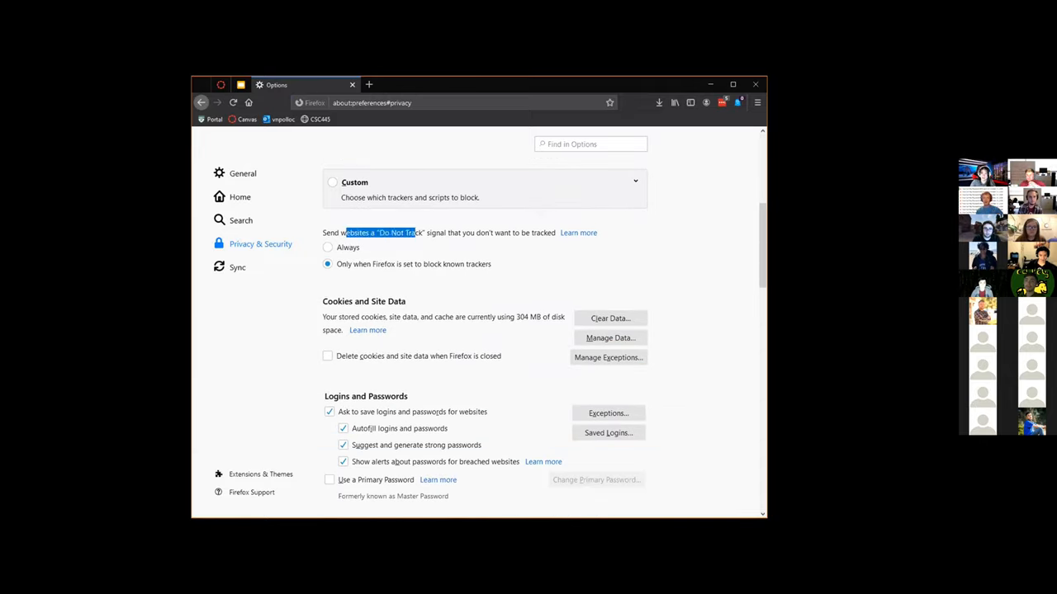
{"action": "left_click", "coordinate": [328, 248]}
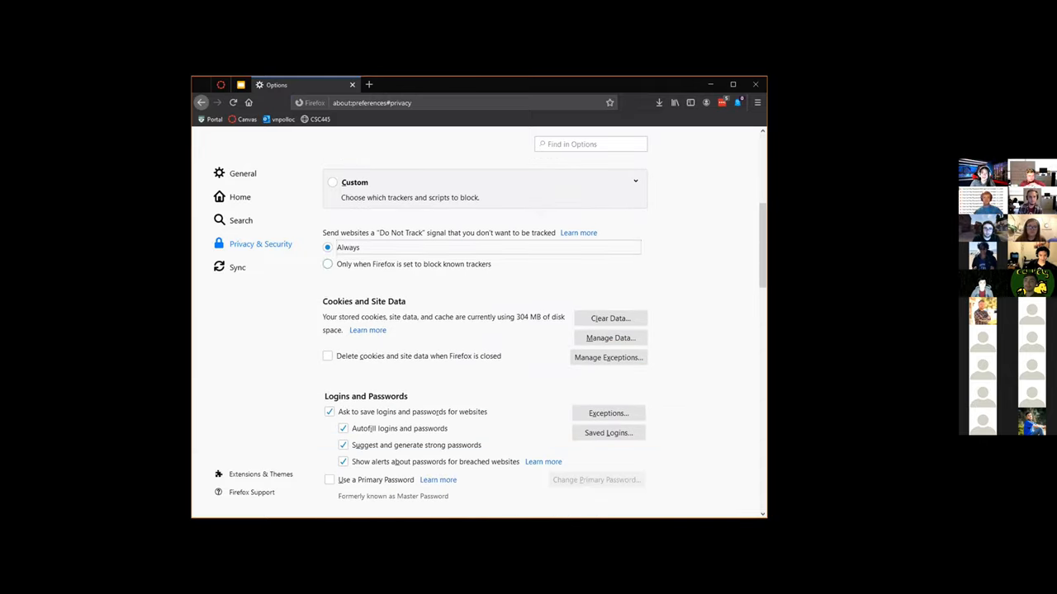
{"action": "left_click", "coordinate": [328, 264]}
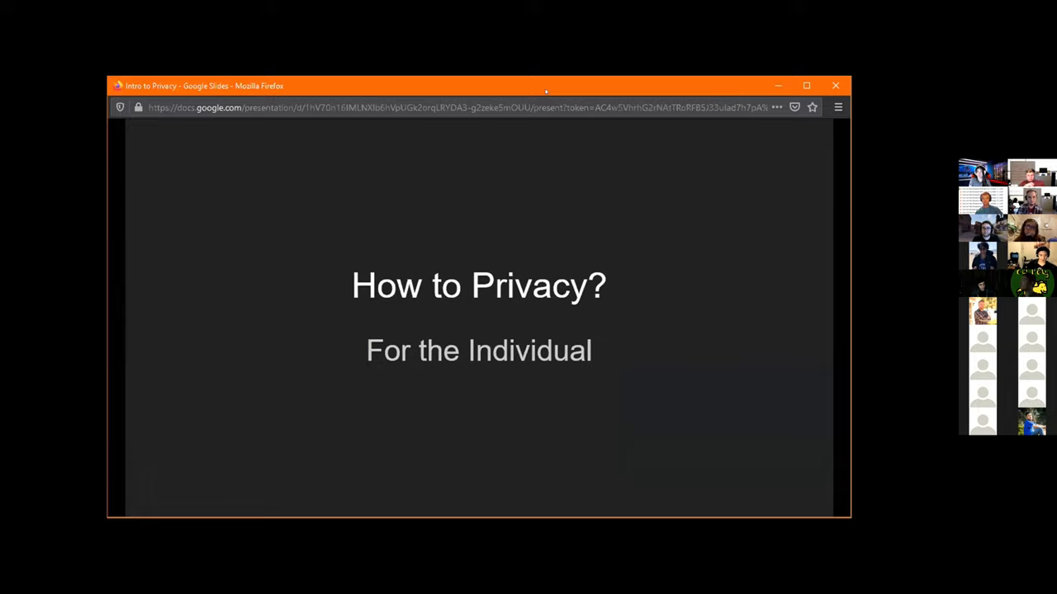
Advance to the Web Protections slide listing Tor Browser, disabling Javascript and a common browser.
{"action": "key", "text": "Right"}
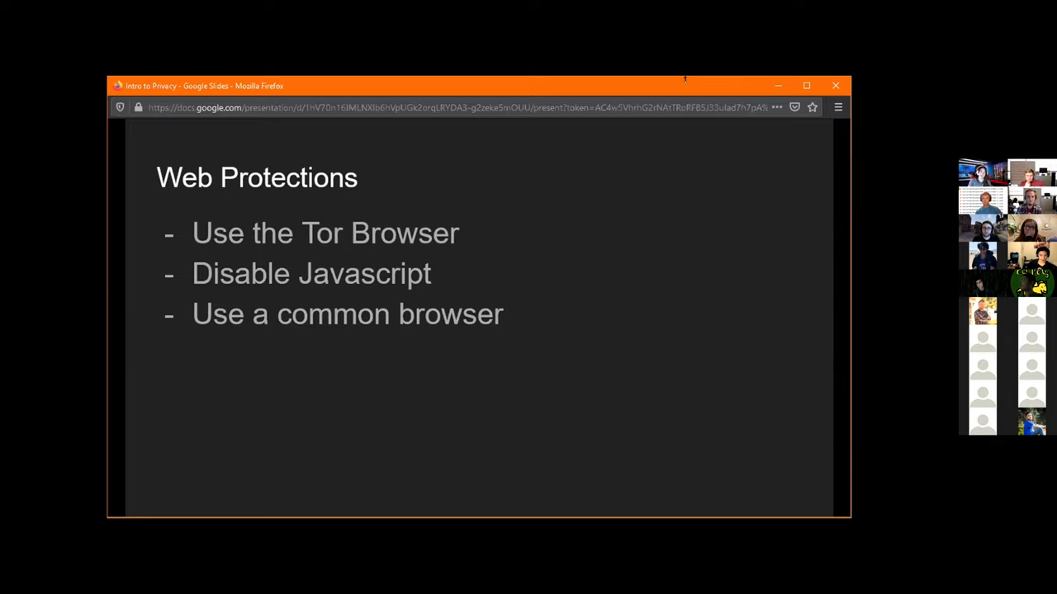
{"action": "mouse_move", "coordinate": [664, 81]}
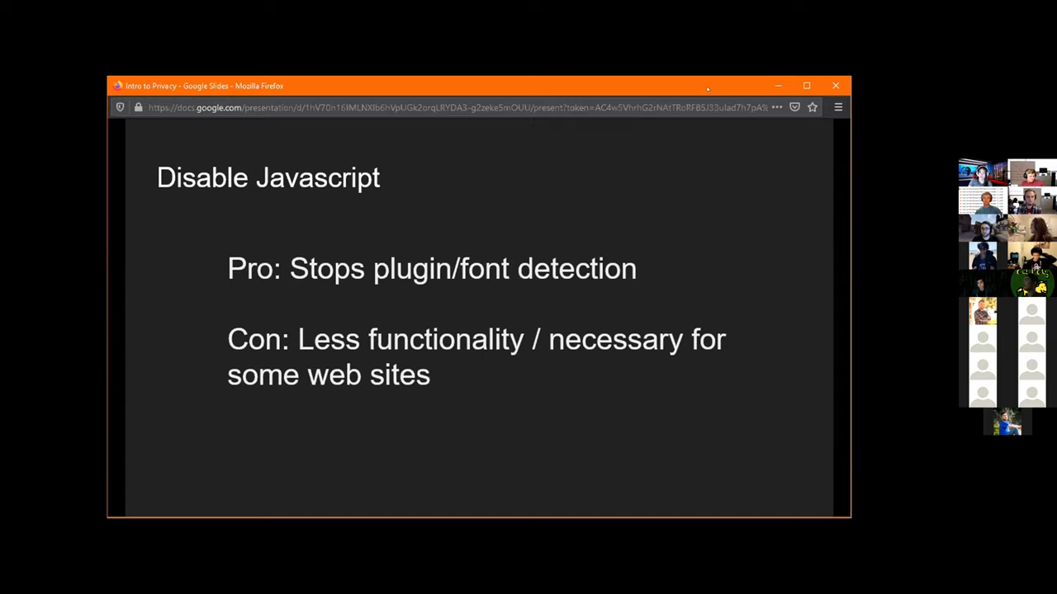
{"action": "mouse_move", "coordinate": [654, 161]}
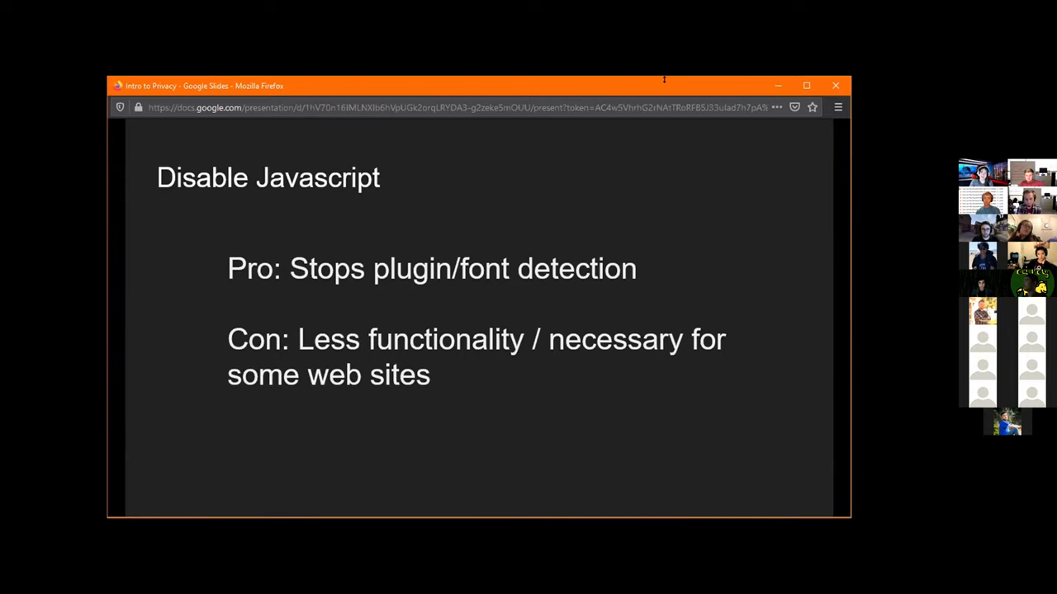
{"action": "mouse_move", "coordinate": [657, 202]}
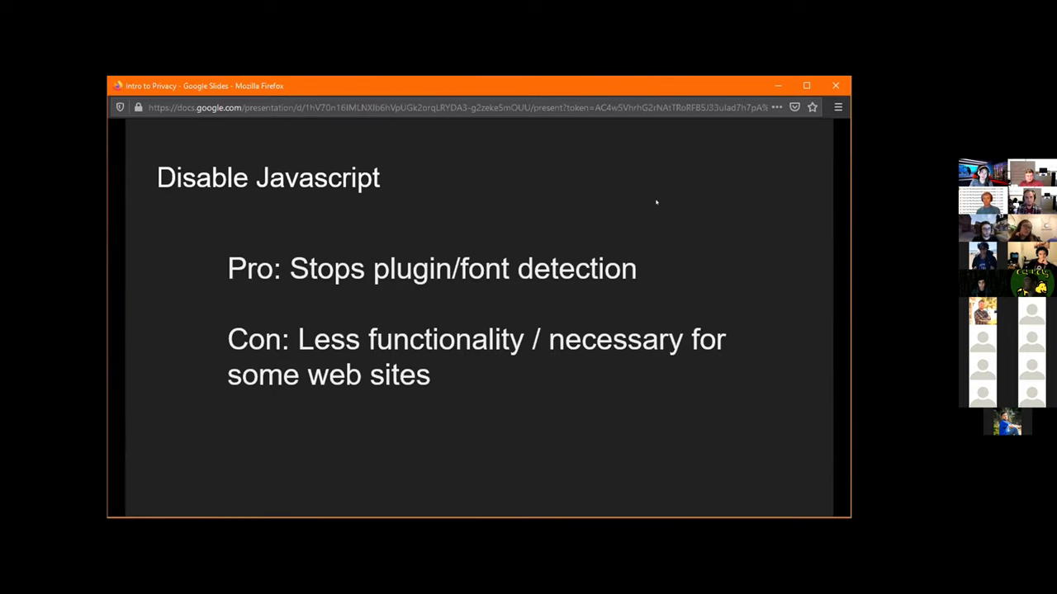
Show the Common Browser slide: pro less unique, con more fingerprintable features.
{"action": "key", "text": "right"}
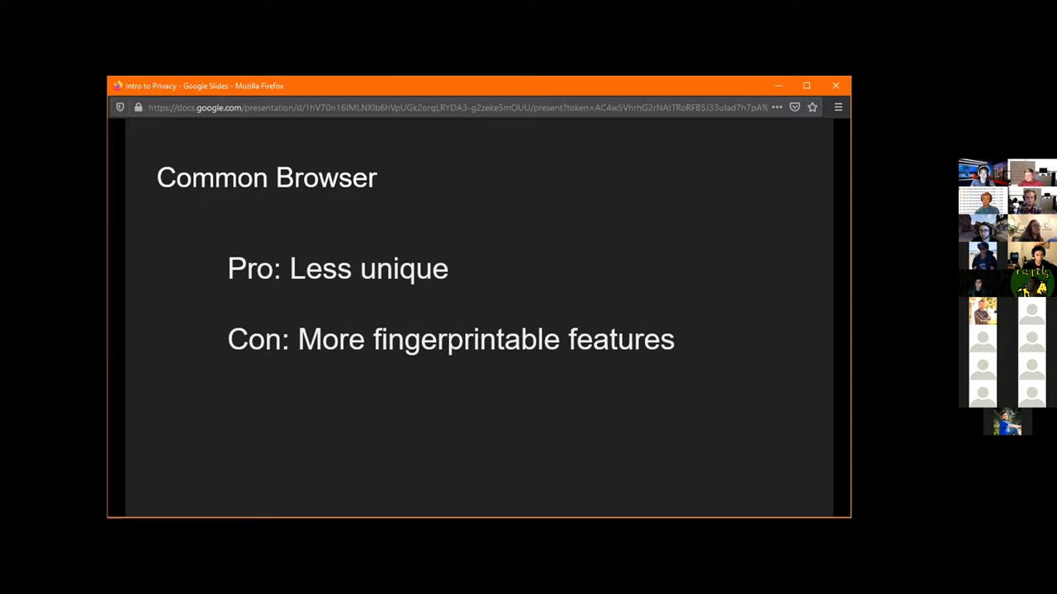
{"action": "mouse_move", "coordinate": [656, 209]}
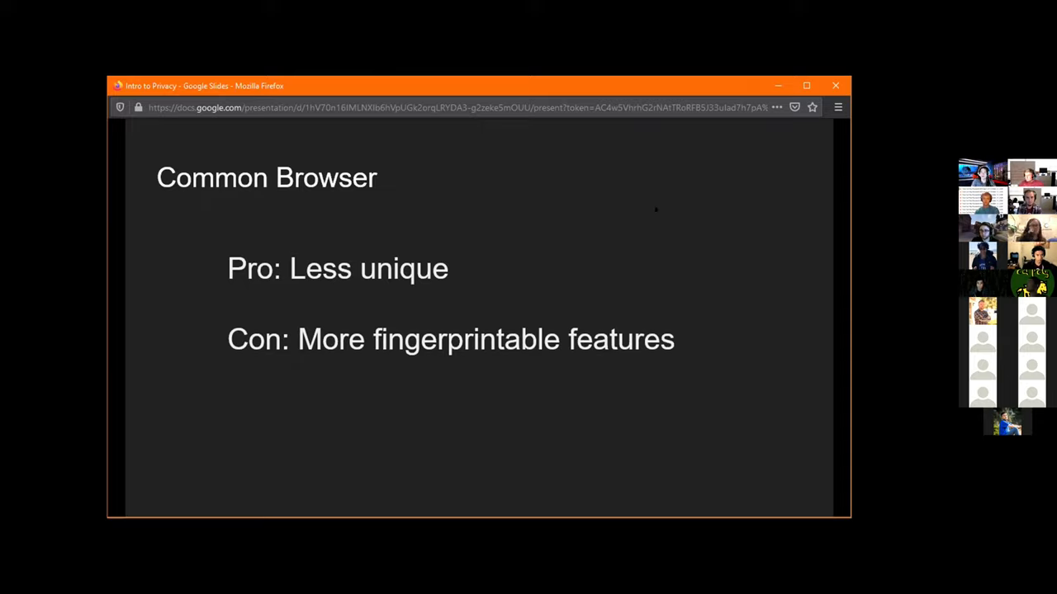
Show the General Protections slide on app permissions, HTTPS, trusted VPNs and travel passcodes.
{"action": "key", "text": "Right"}
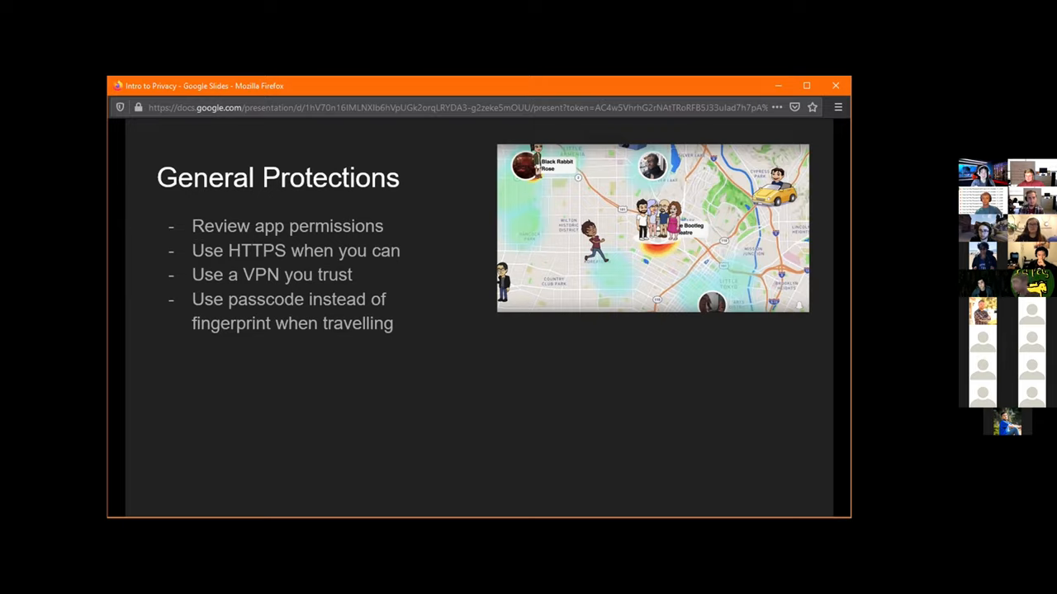
{"action": "mouse_move", "coordinate": [576, 333]}
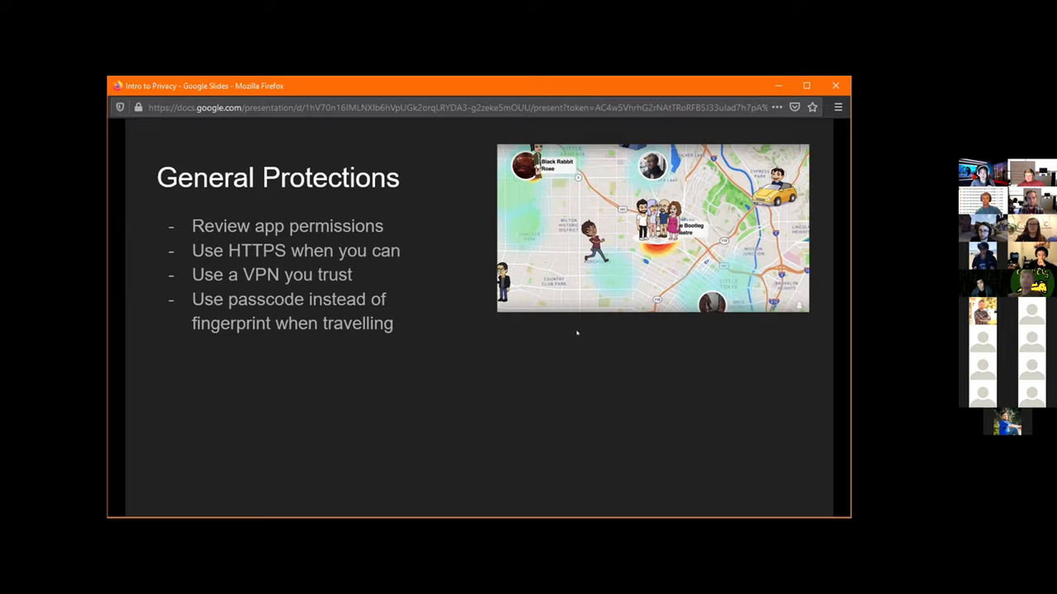
Show the closing 'Want more?' slide recommending CSC 325: Privacy.
{"action": "key", "text": "Right"}
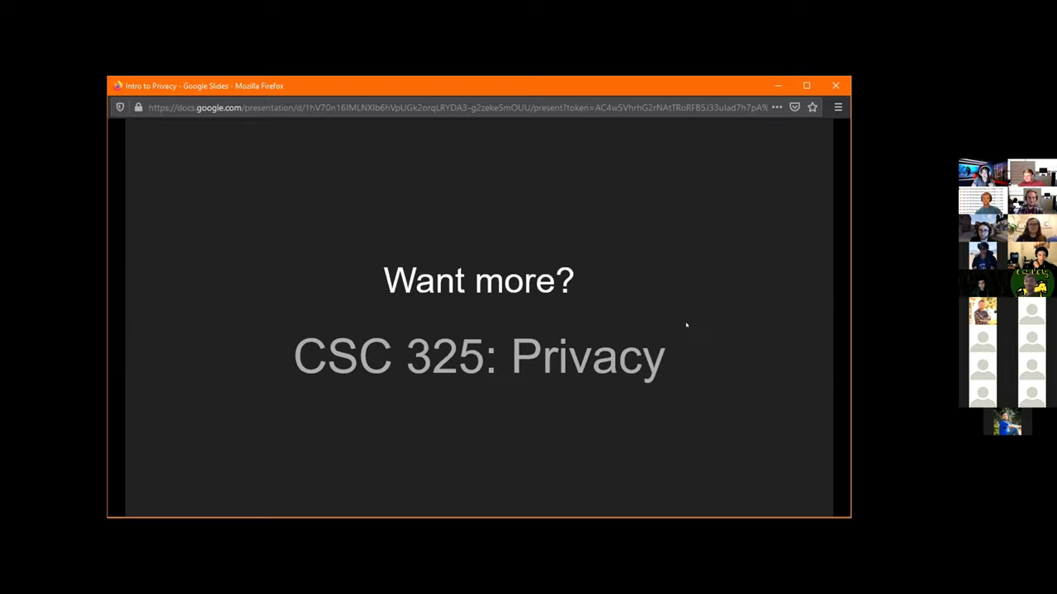
{"action": "mouse_move", "coordinate": [688, 330]}
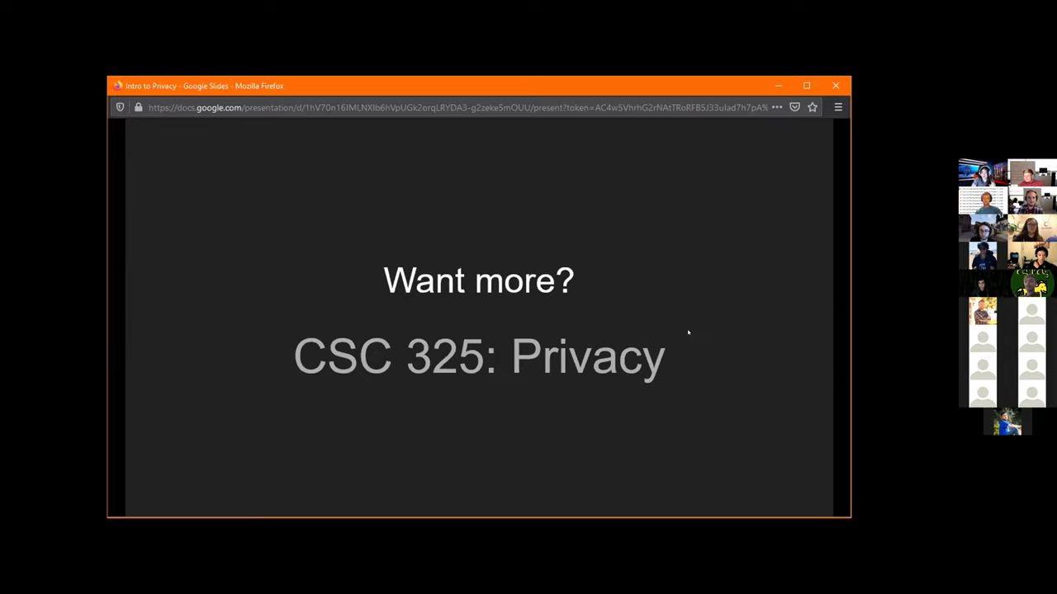
{"action": "mouse_move", "coordinate": [694, 332]}
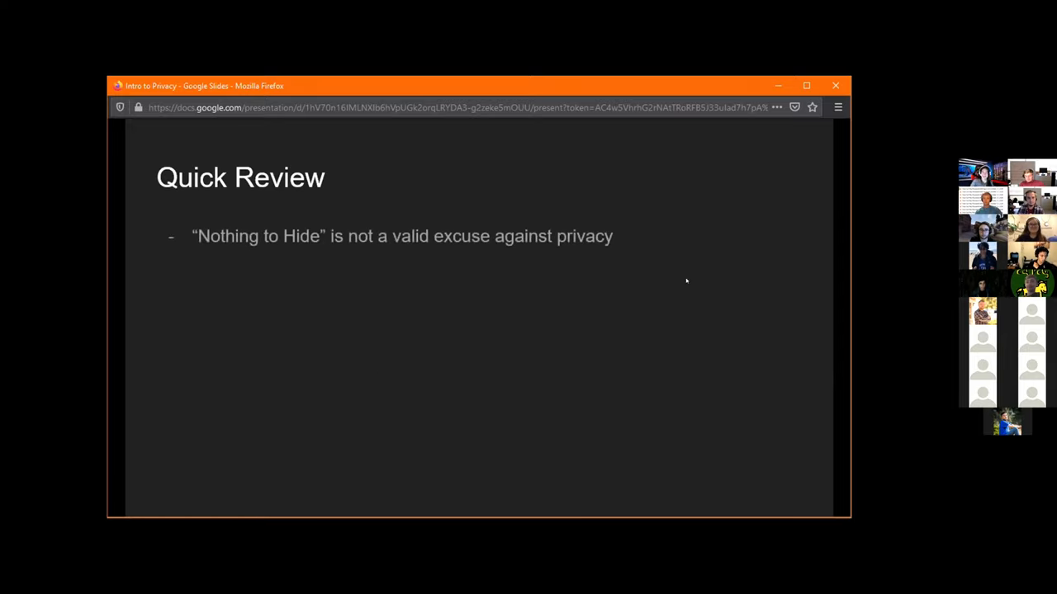
{"action": "mouse_move", "coordinate": [646, 261]}
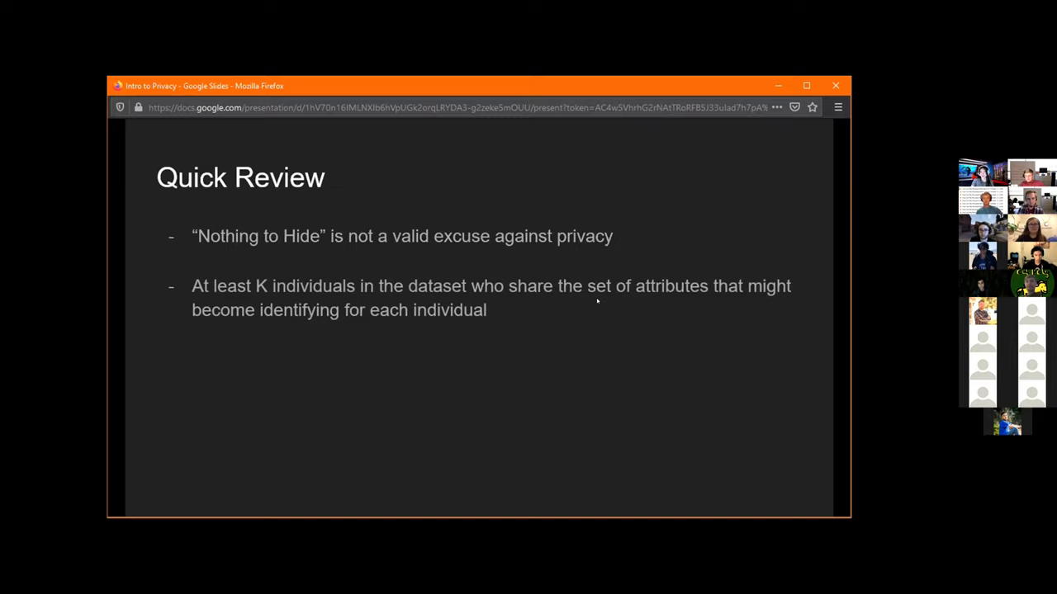
Reveal the remaining Quick Review bullet and end on the Thank you slide.
{"action": "key", "text": "right"}
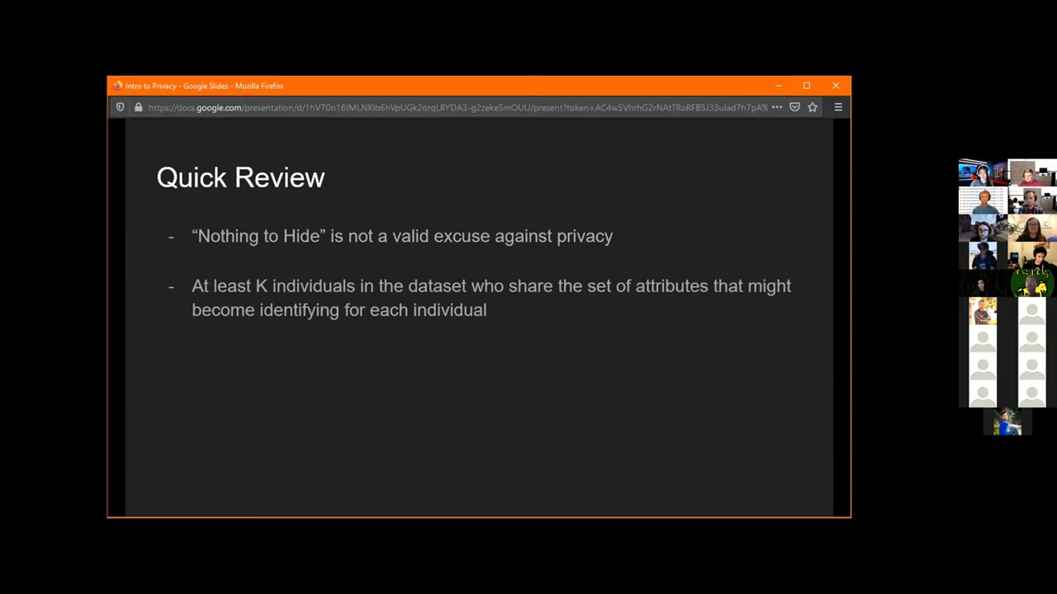
{"action": "mouse_move", "coordinate": [787, 364]}
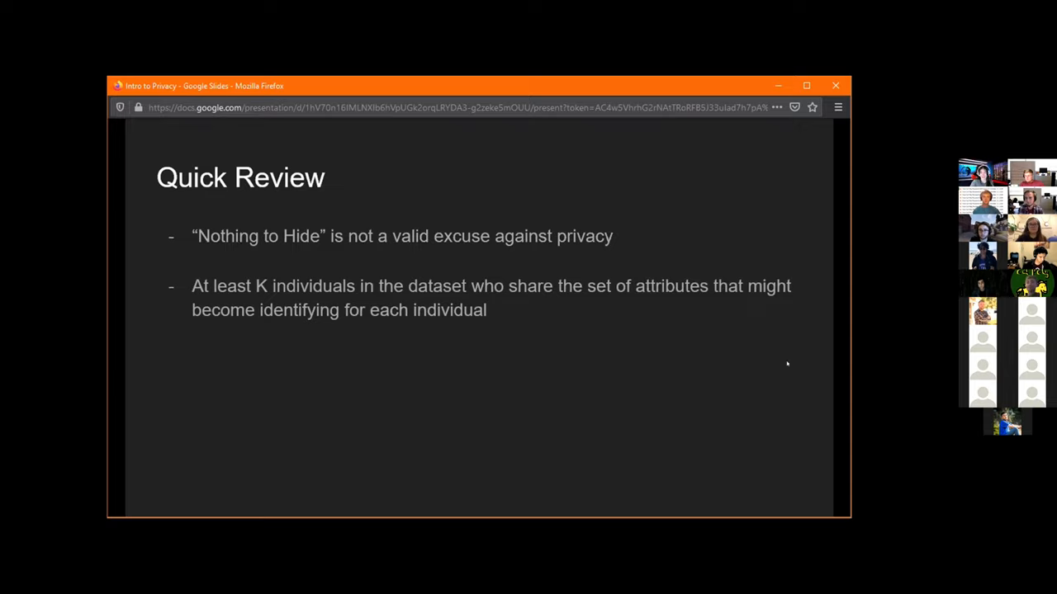
{"action": "mouse_move", "coordinate": [363, 283]}
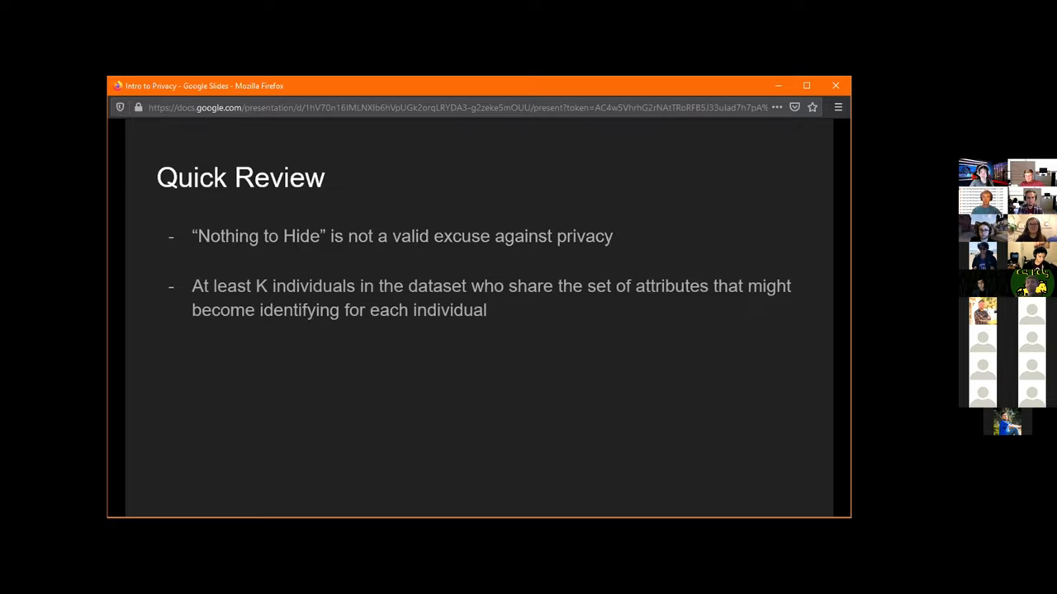
{"action": "mouse_move", "coordinate": [830, 365]}
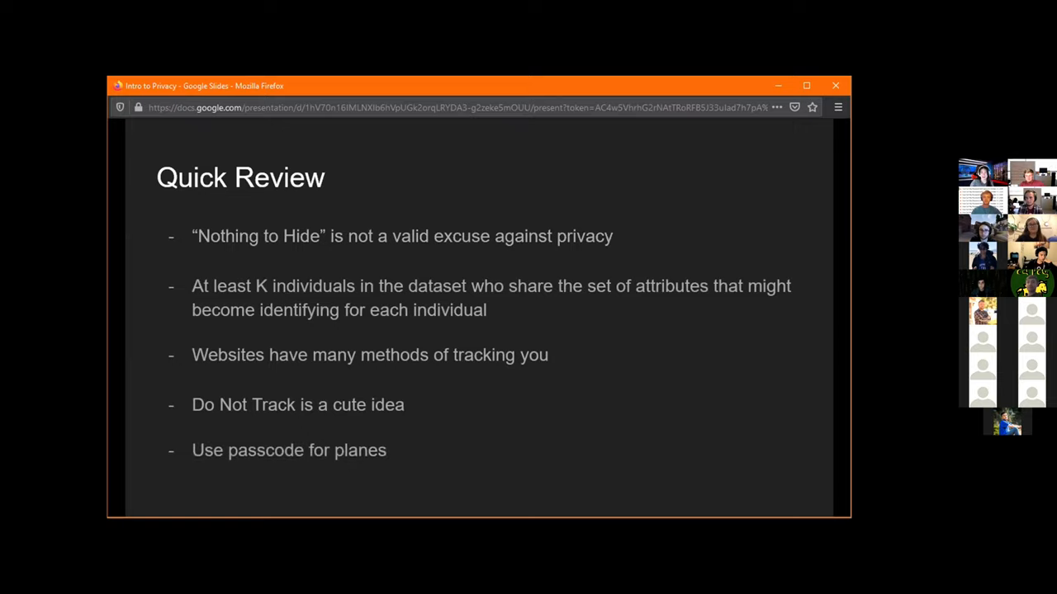
{"action": "key", "text": "Right"}
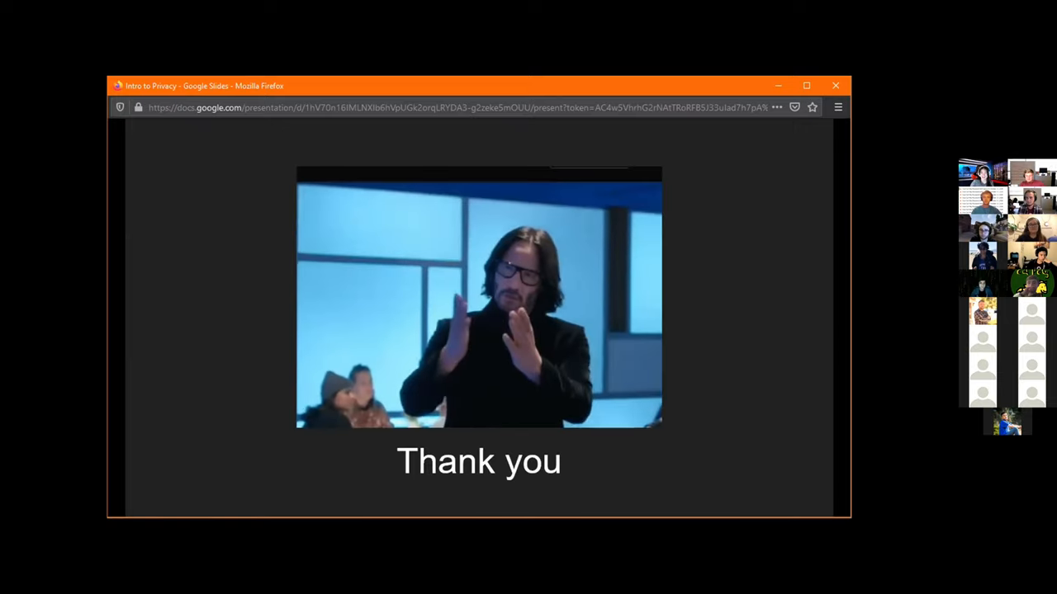